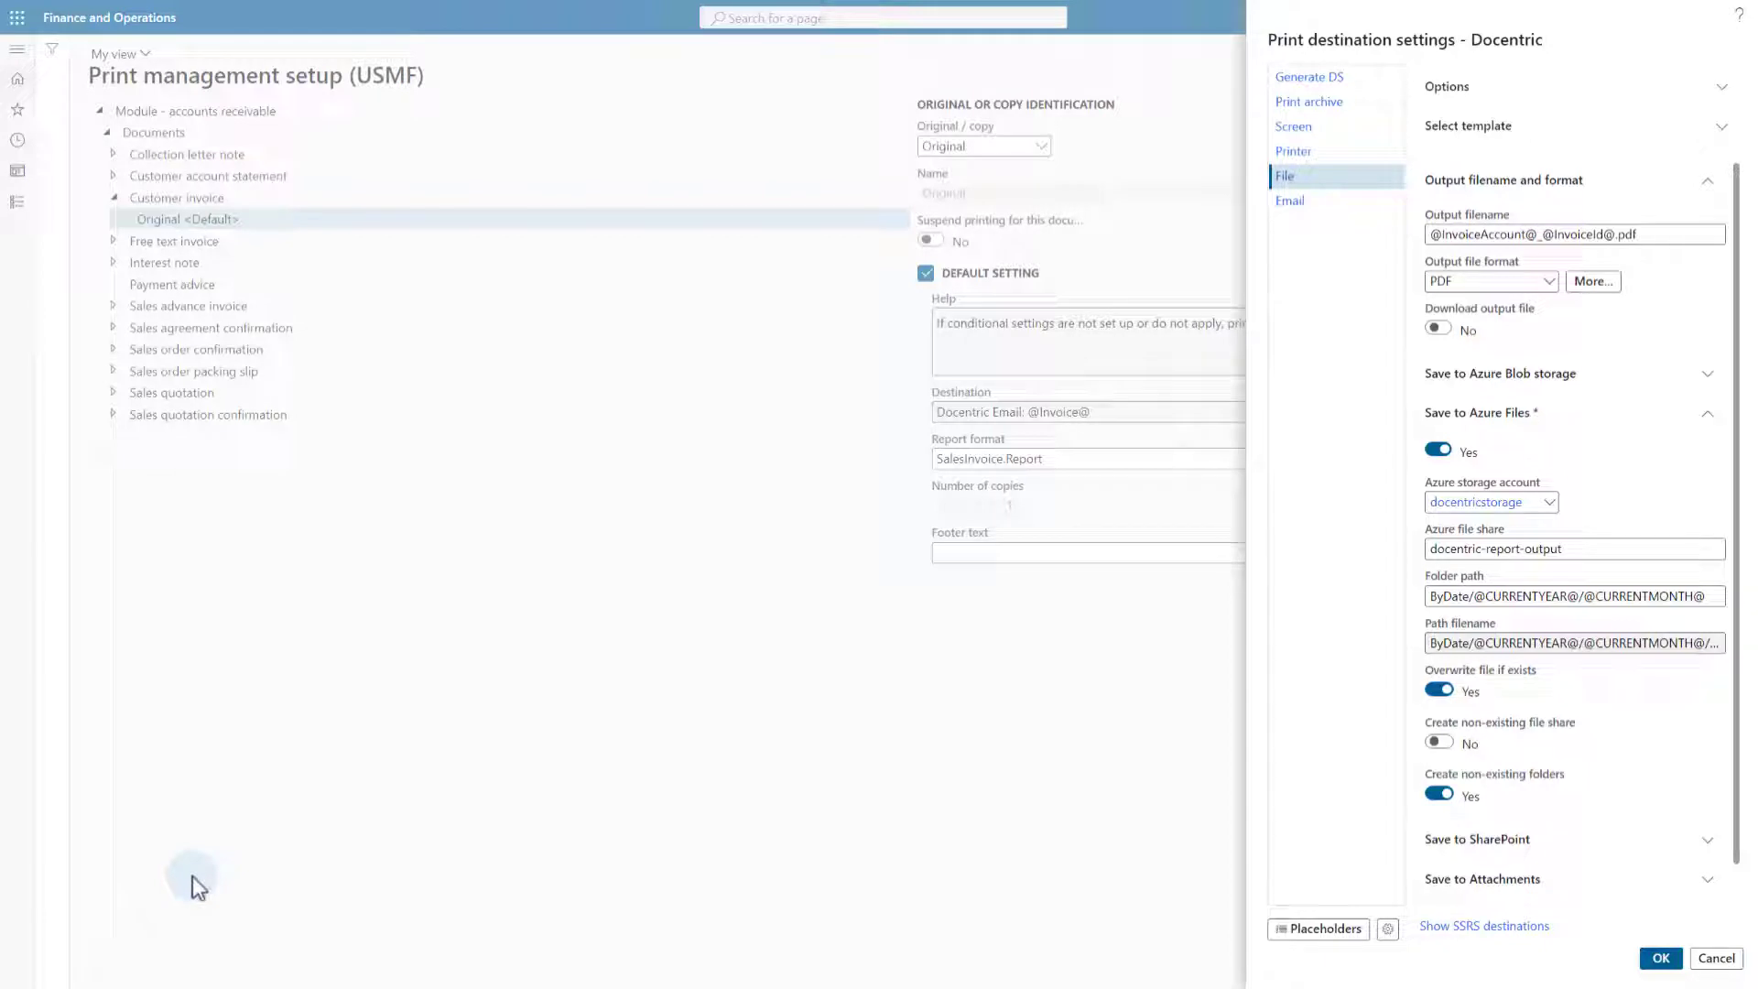
{"action": "mouse_move", "coordinate": [556, 848]}
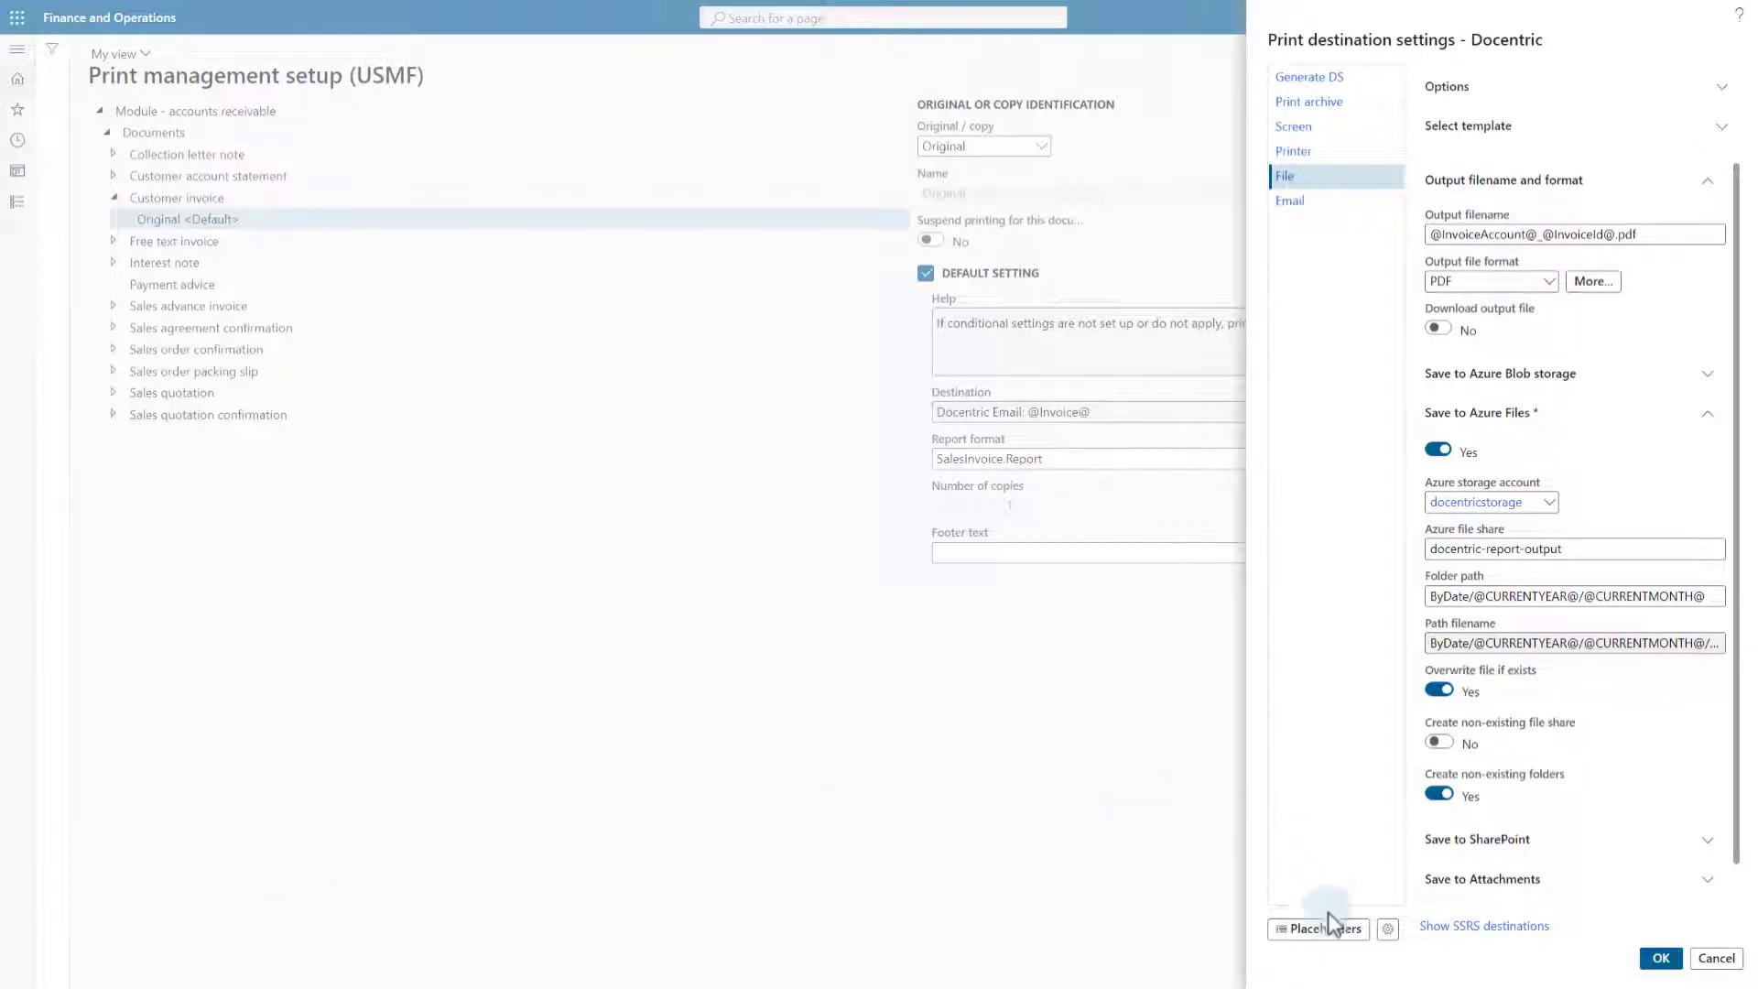
Show the available placeholders for the report, filtered to standard placeholders only
{"action": "left_click", "coordinate": [1320, 929]}
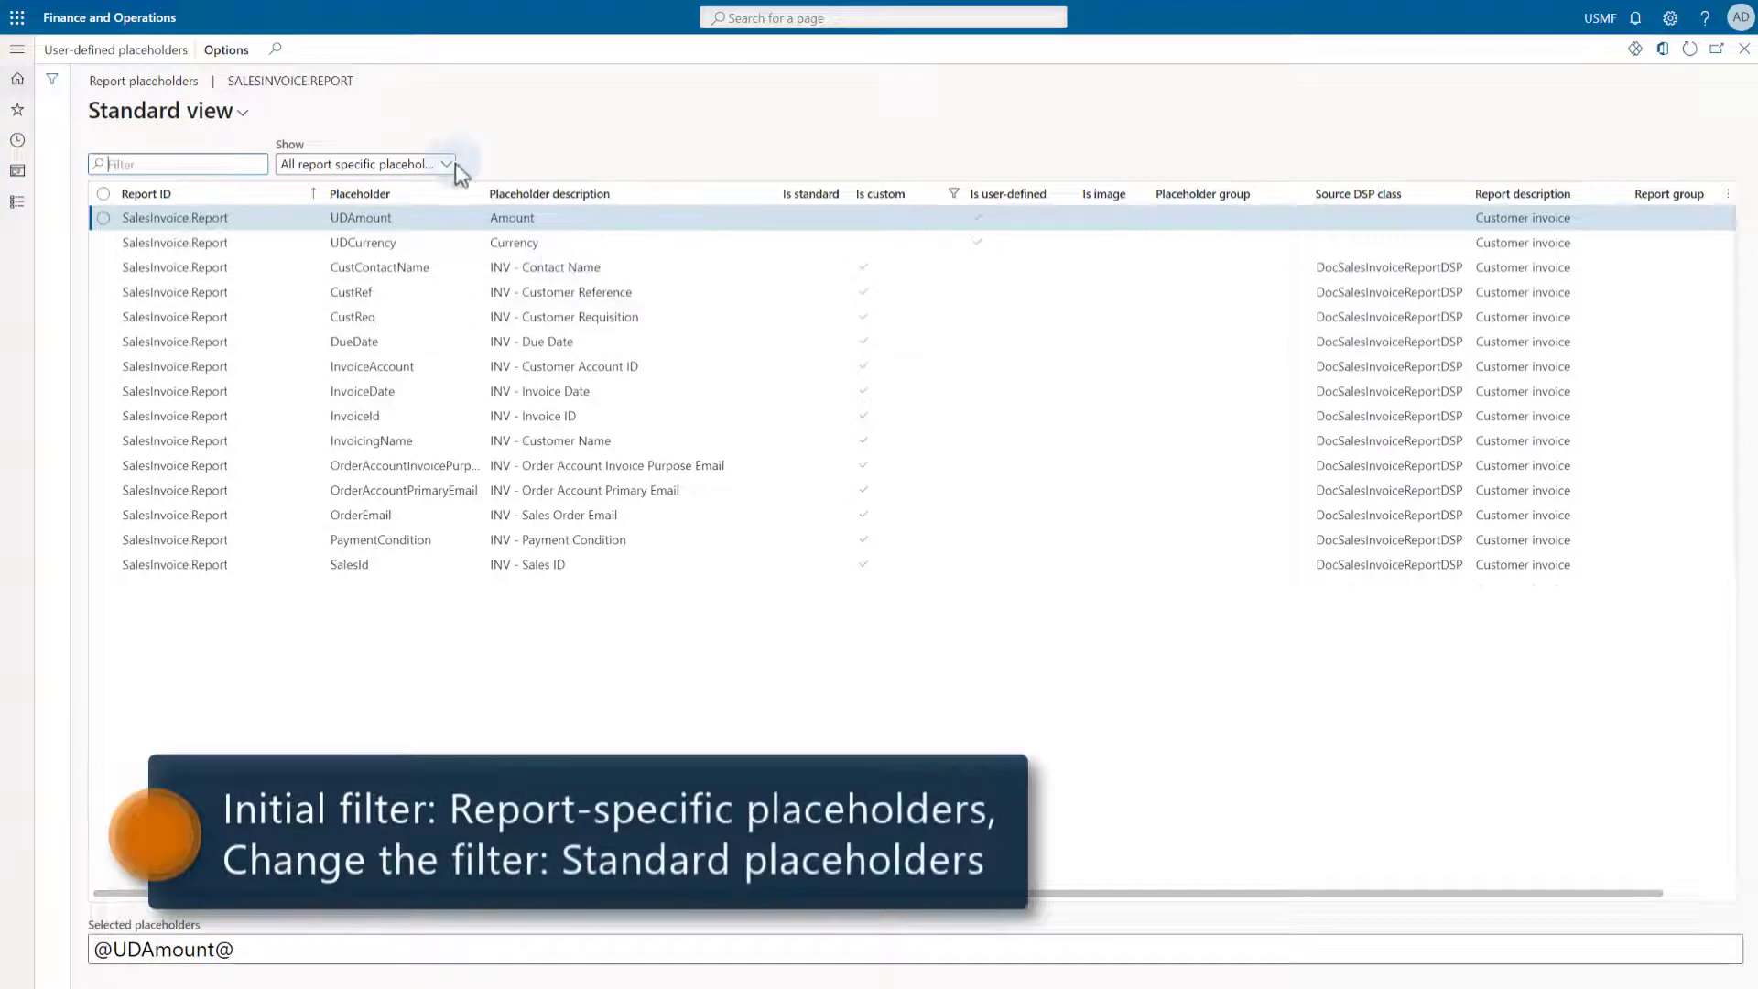
{"action": "left_click", "coordinate": [447, 163]}
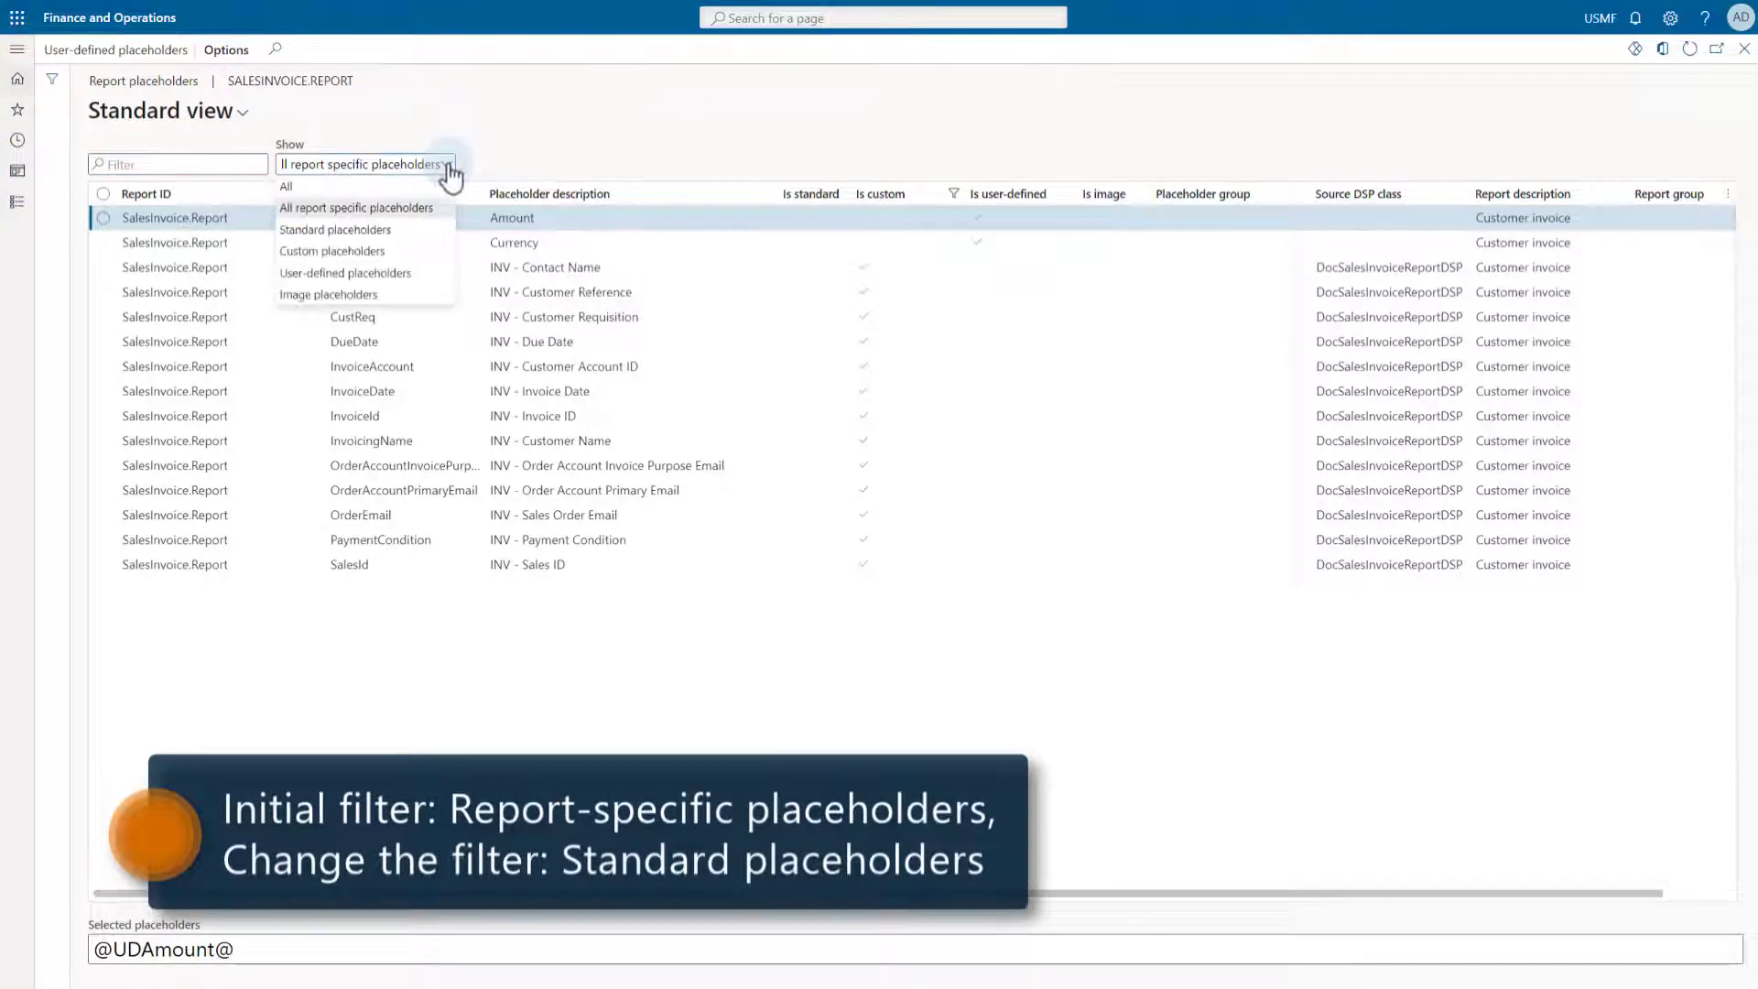
{"action": "mouse_move", "coordinate": [337, 230]}
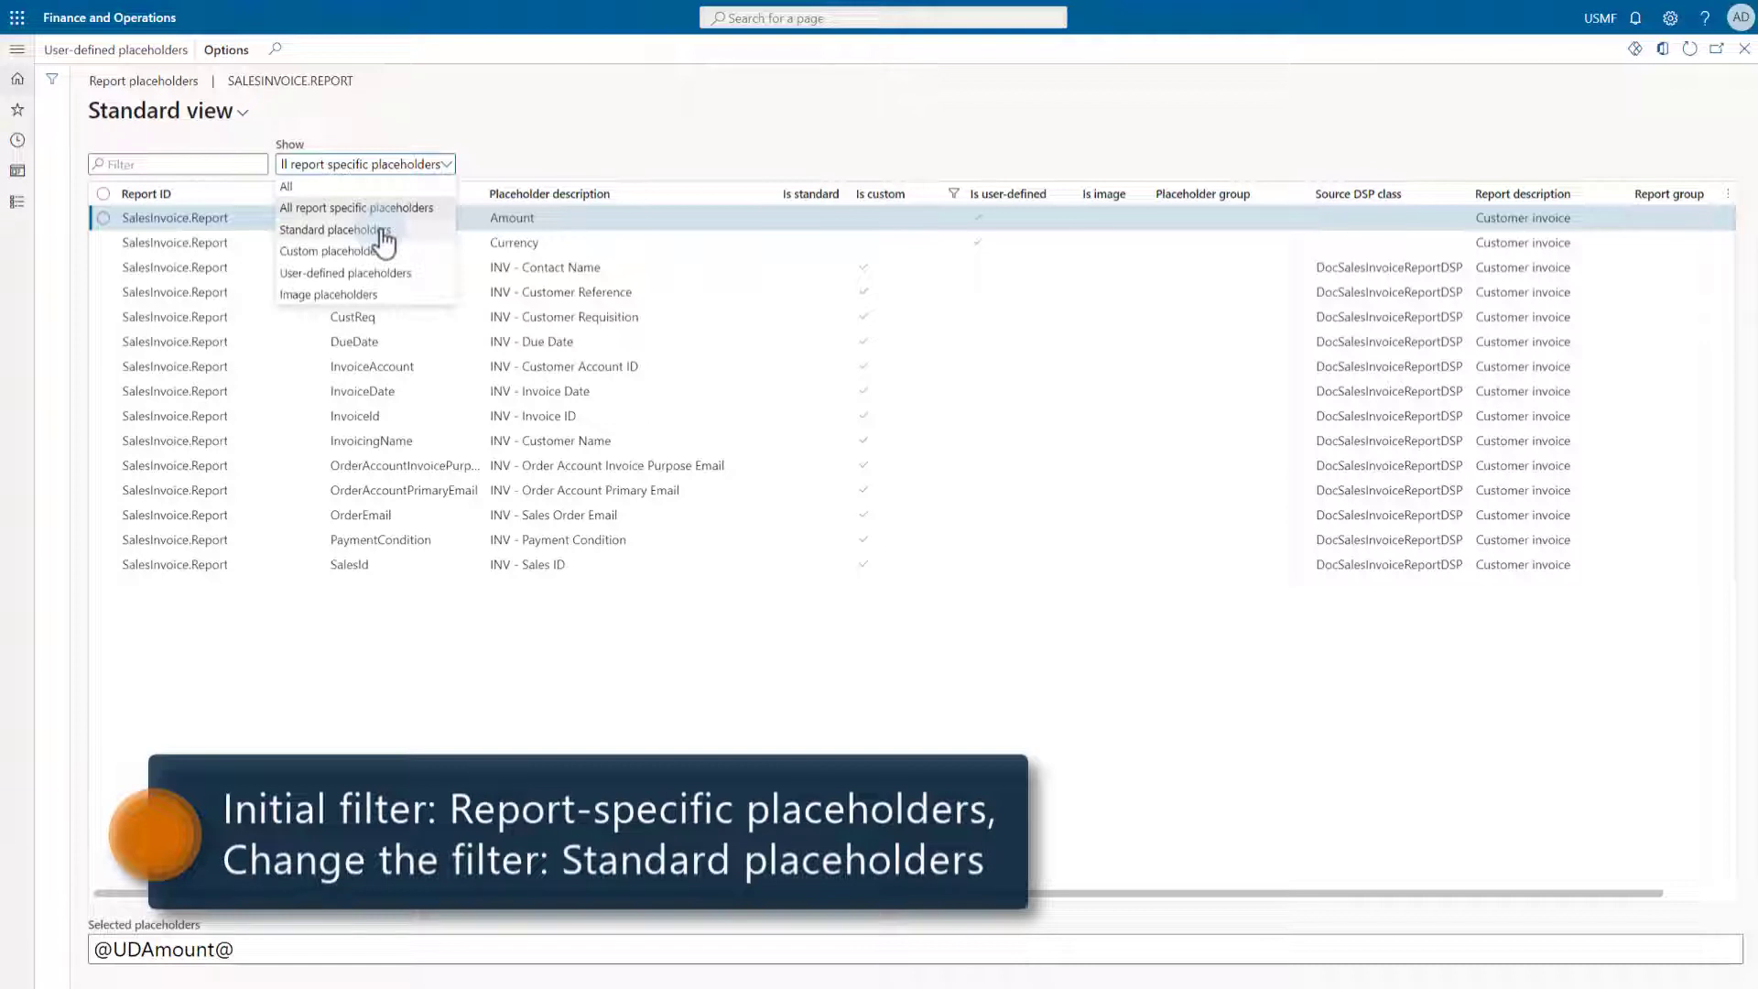
{"action": "left_click", "coordinate": [331, 230]}
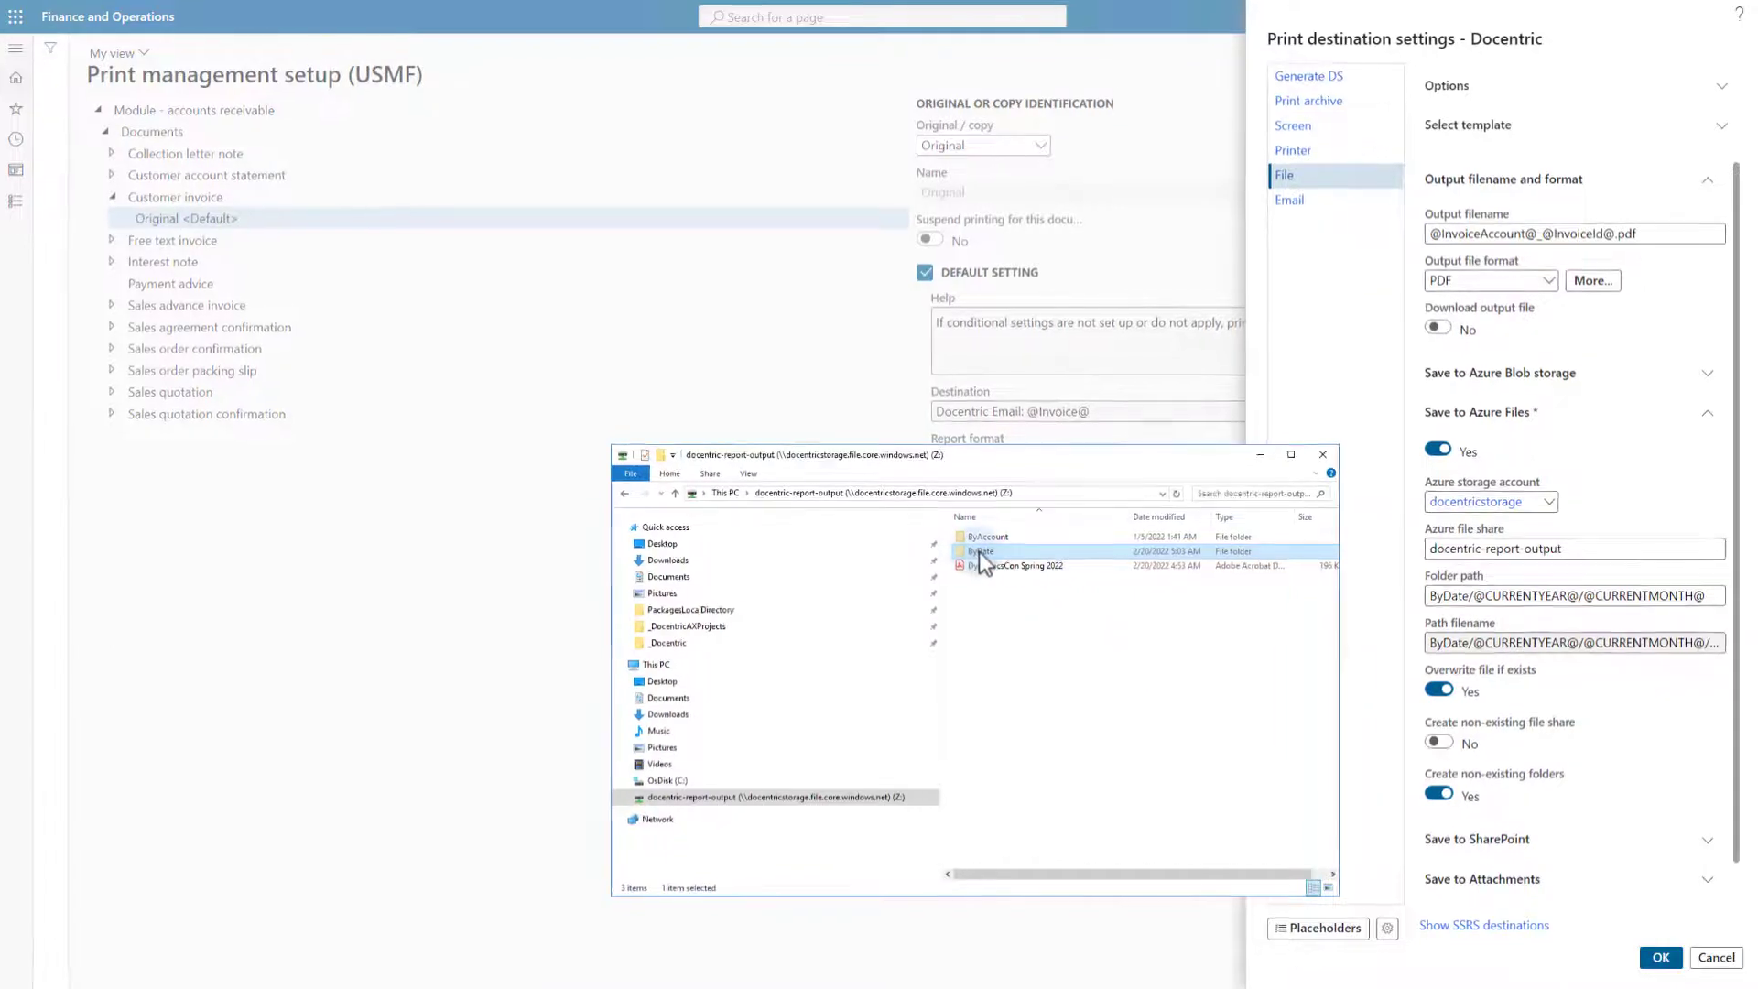
Browse into the ByDate folder and its dated subfolder on the report output share
{"action": "double_click", "coordinate": [982, 551]}
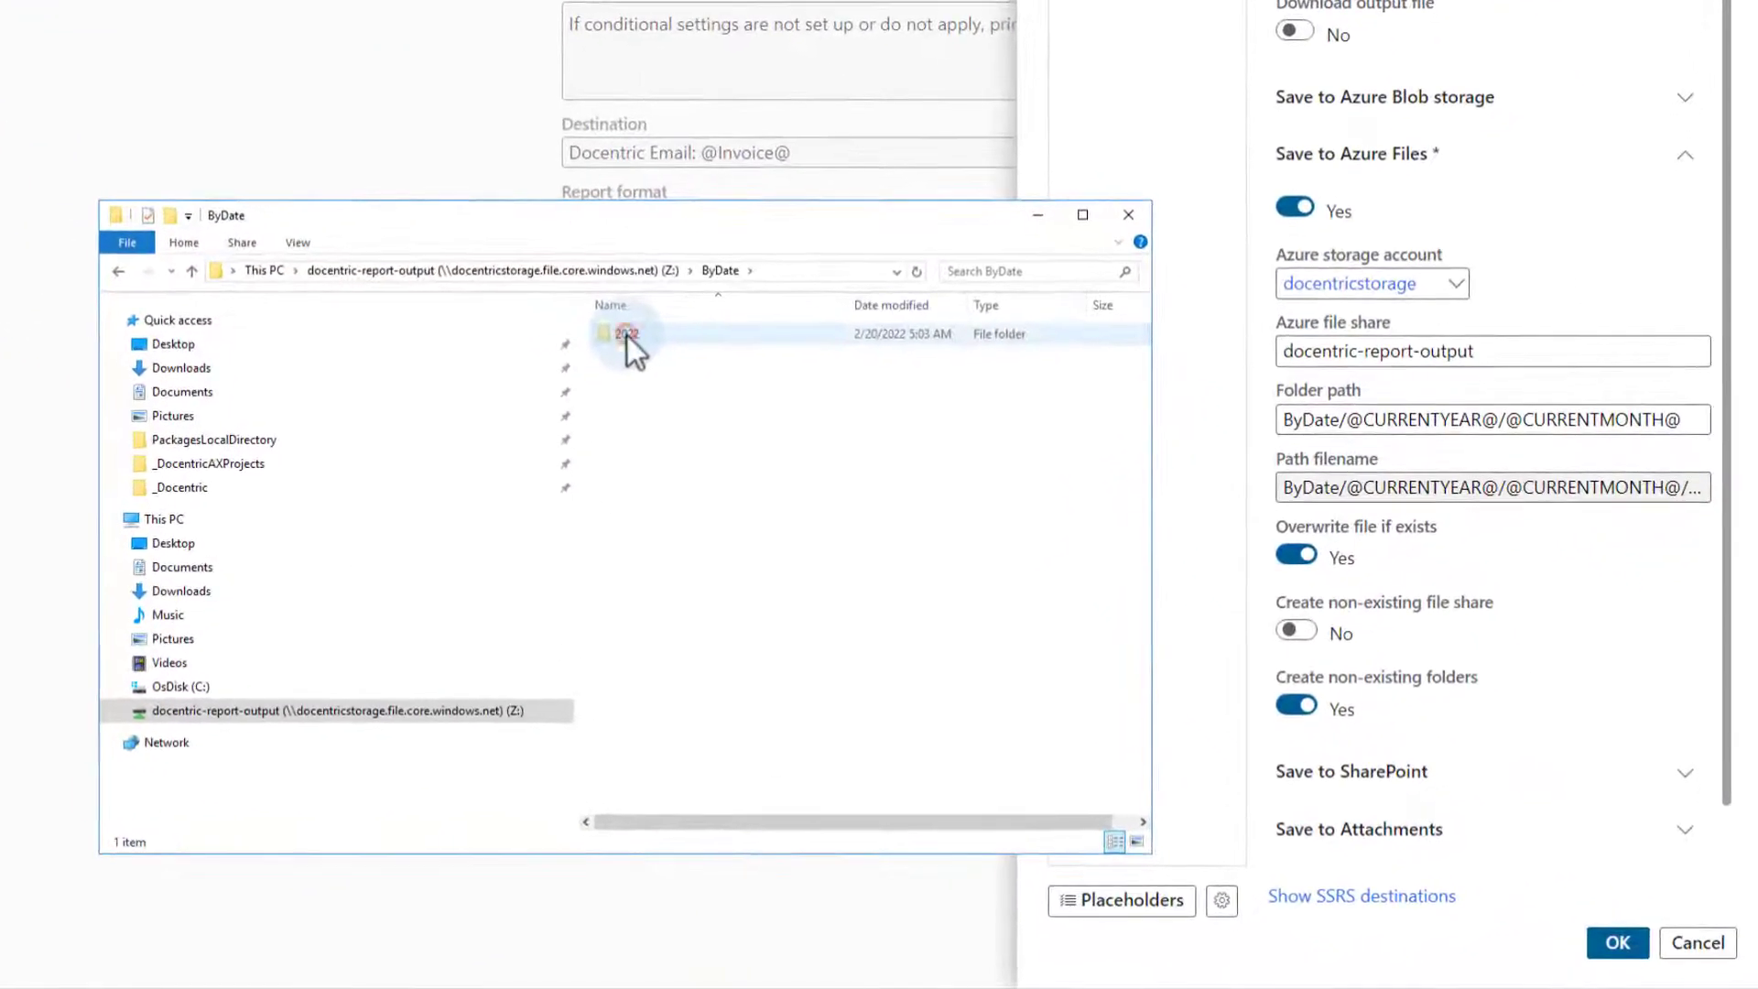
{"action": "double_click", "coordinate": [628, 333]}
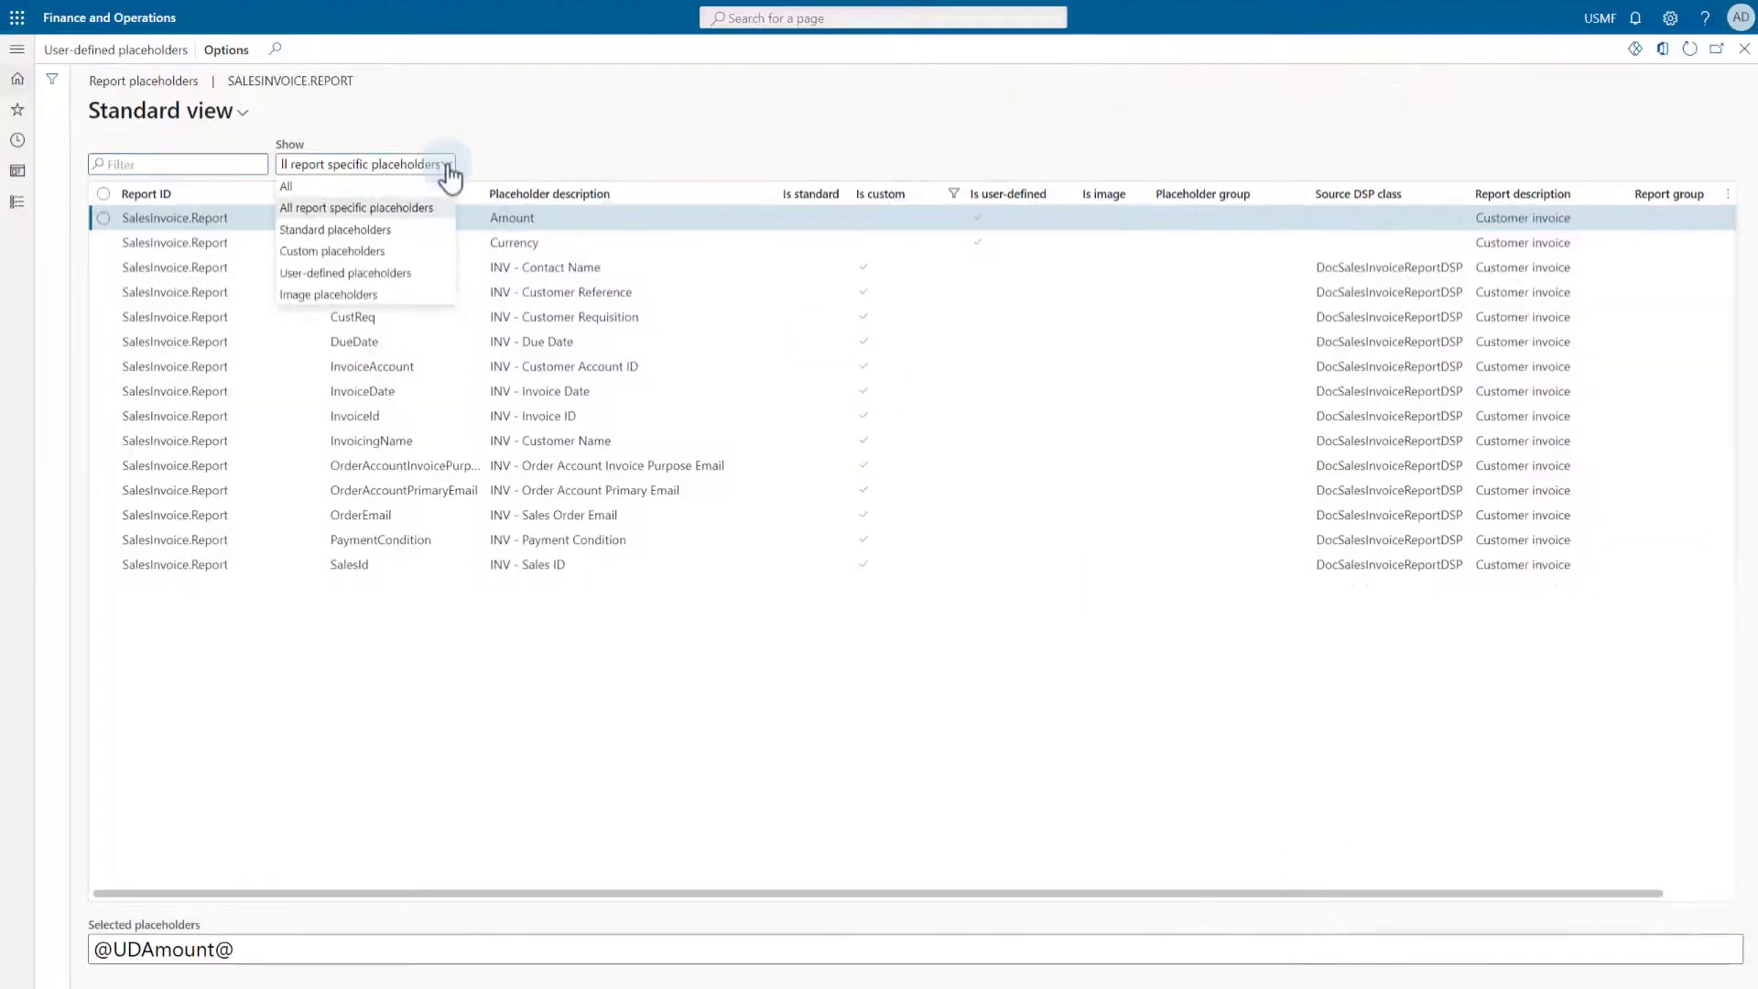
List standard placeholders and mark the FIELD_xxx and METHOD_xxx rows
{"action": "left_click", "coordinate": [336, 229]}
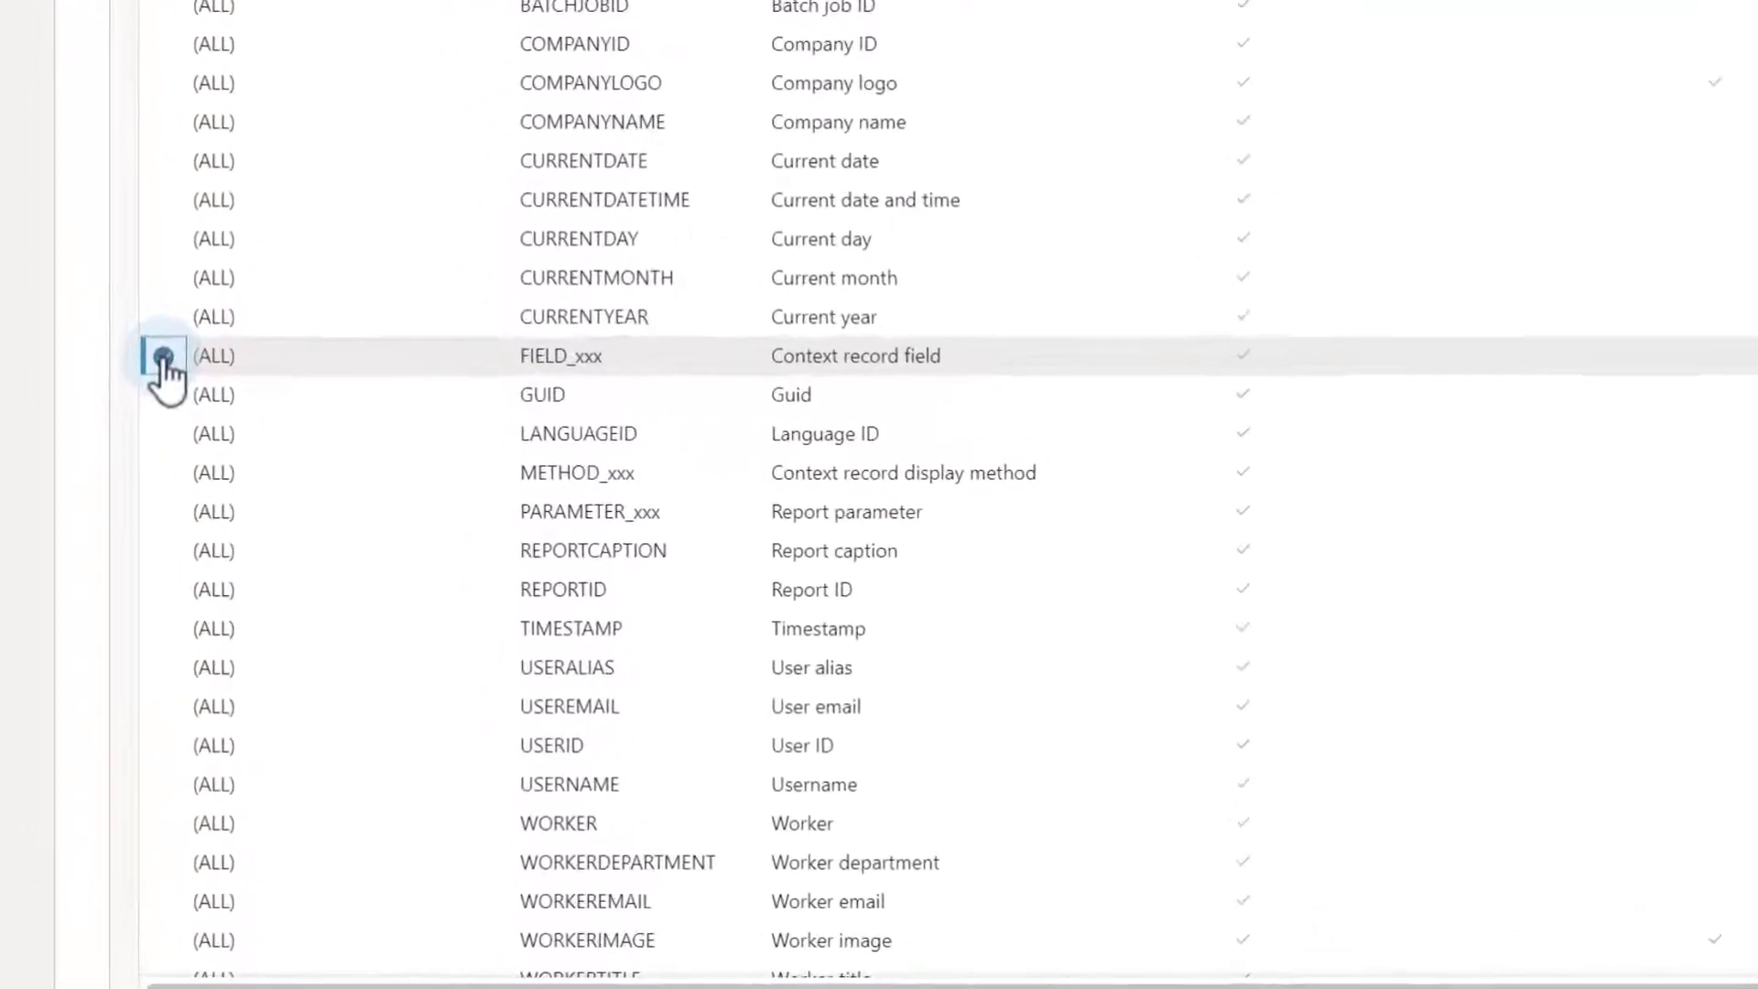
{"action": "left_click", "coordinate": [164, 355]}
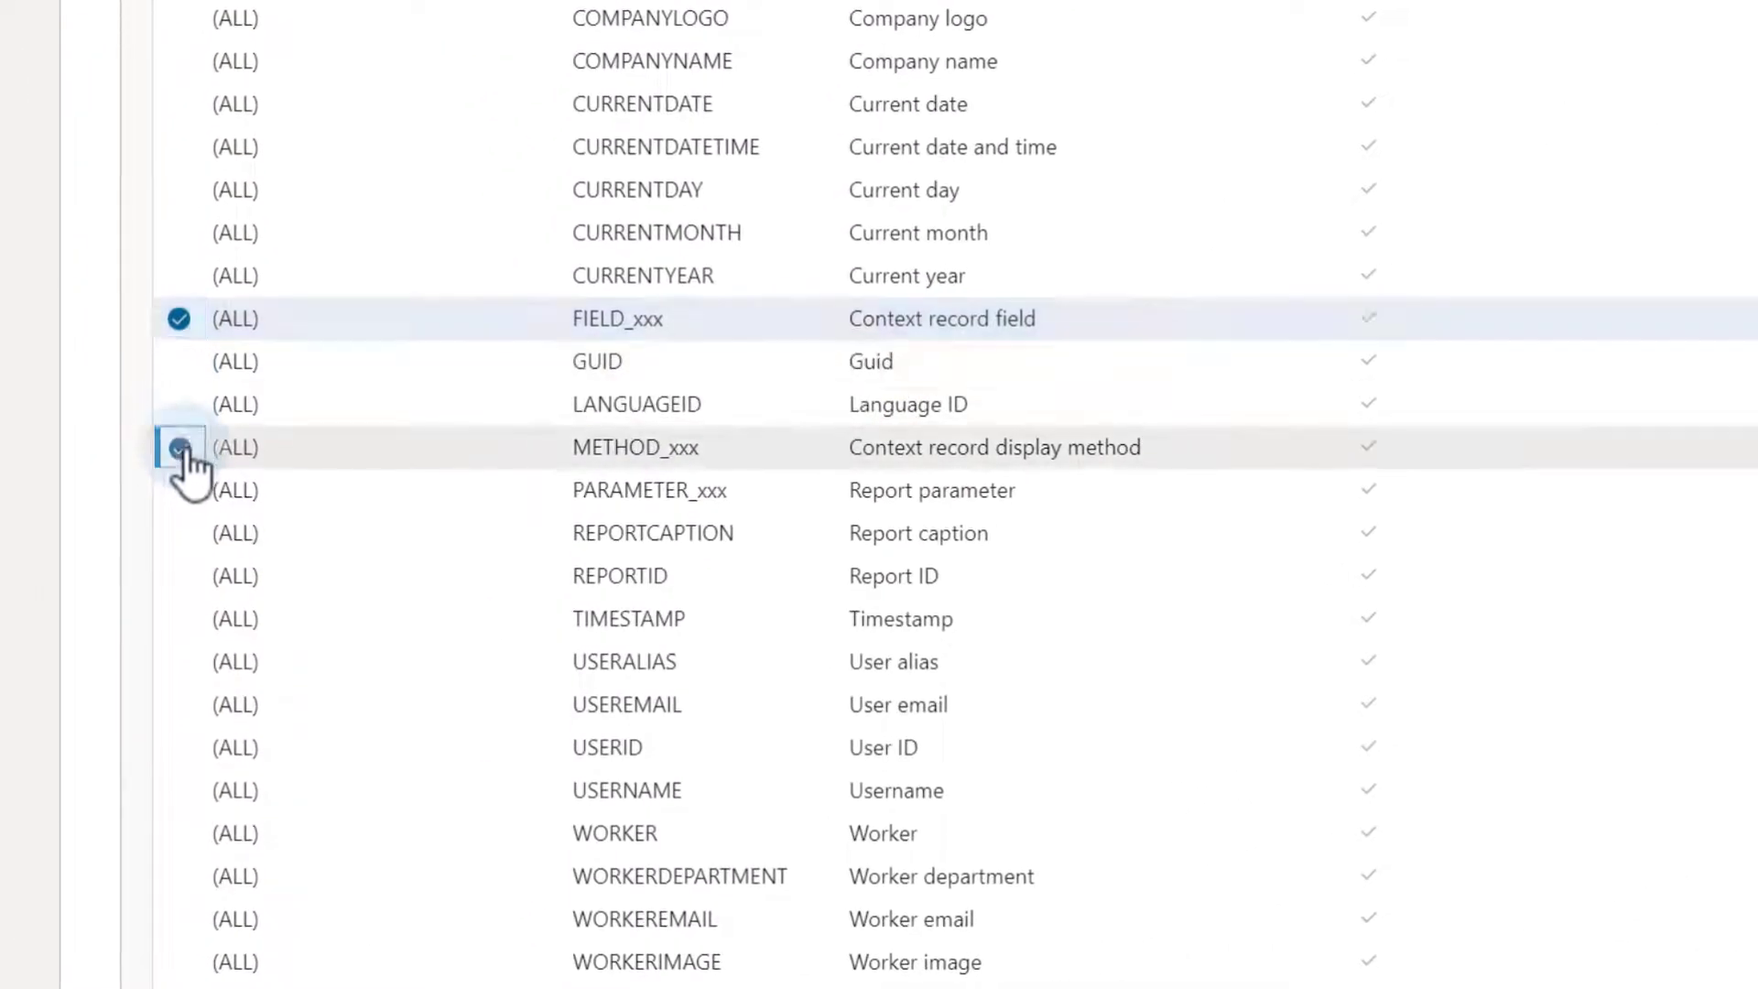
{"action": "left_click", "coordinate": [178, 447]}
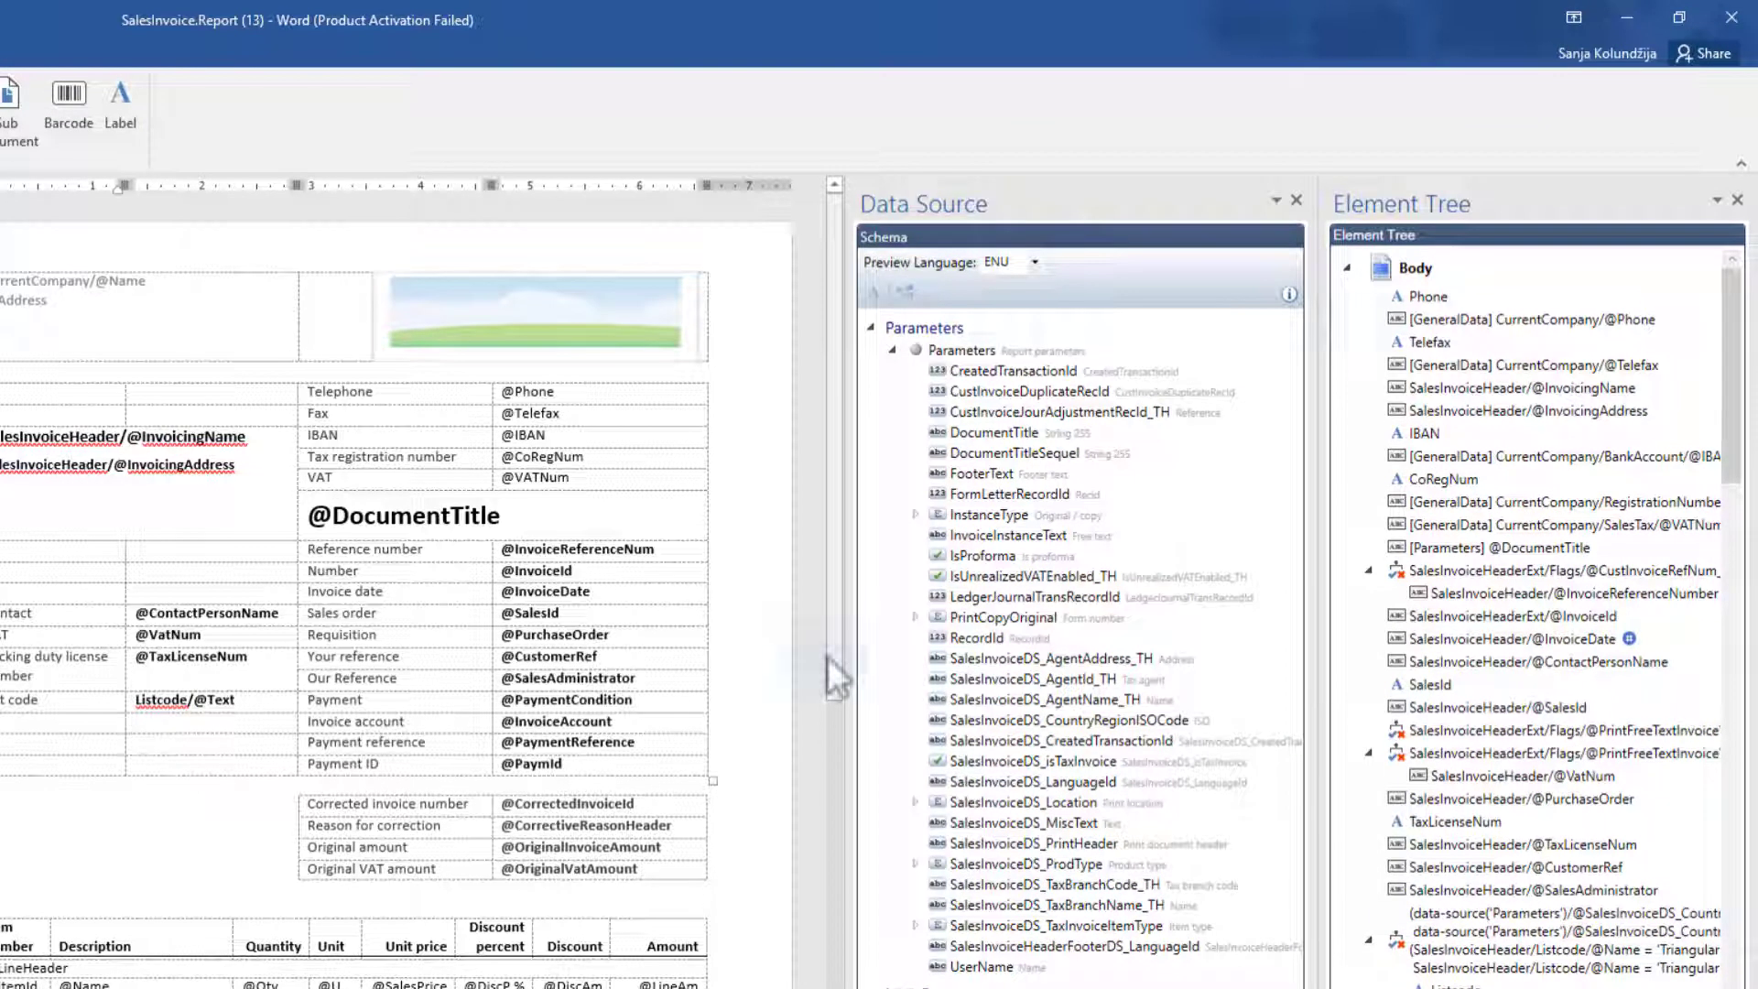
{"action": "mouse_move", "coordinate": [987, 432]}
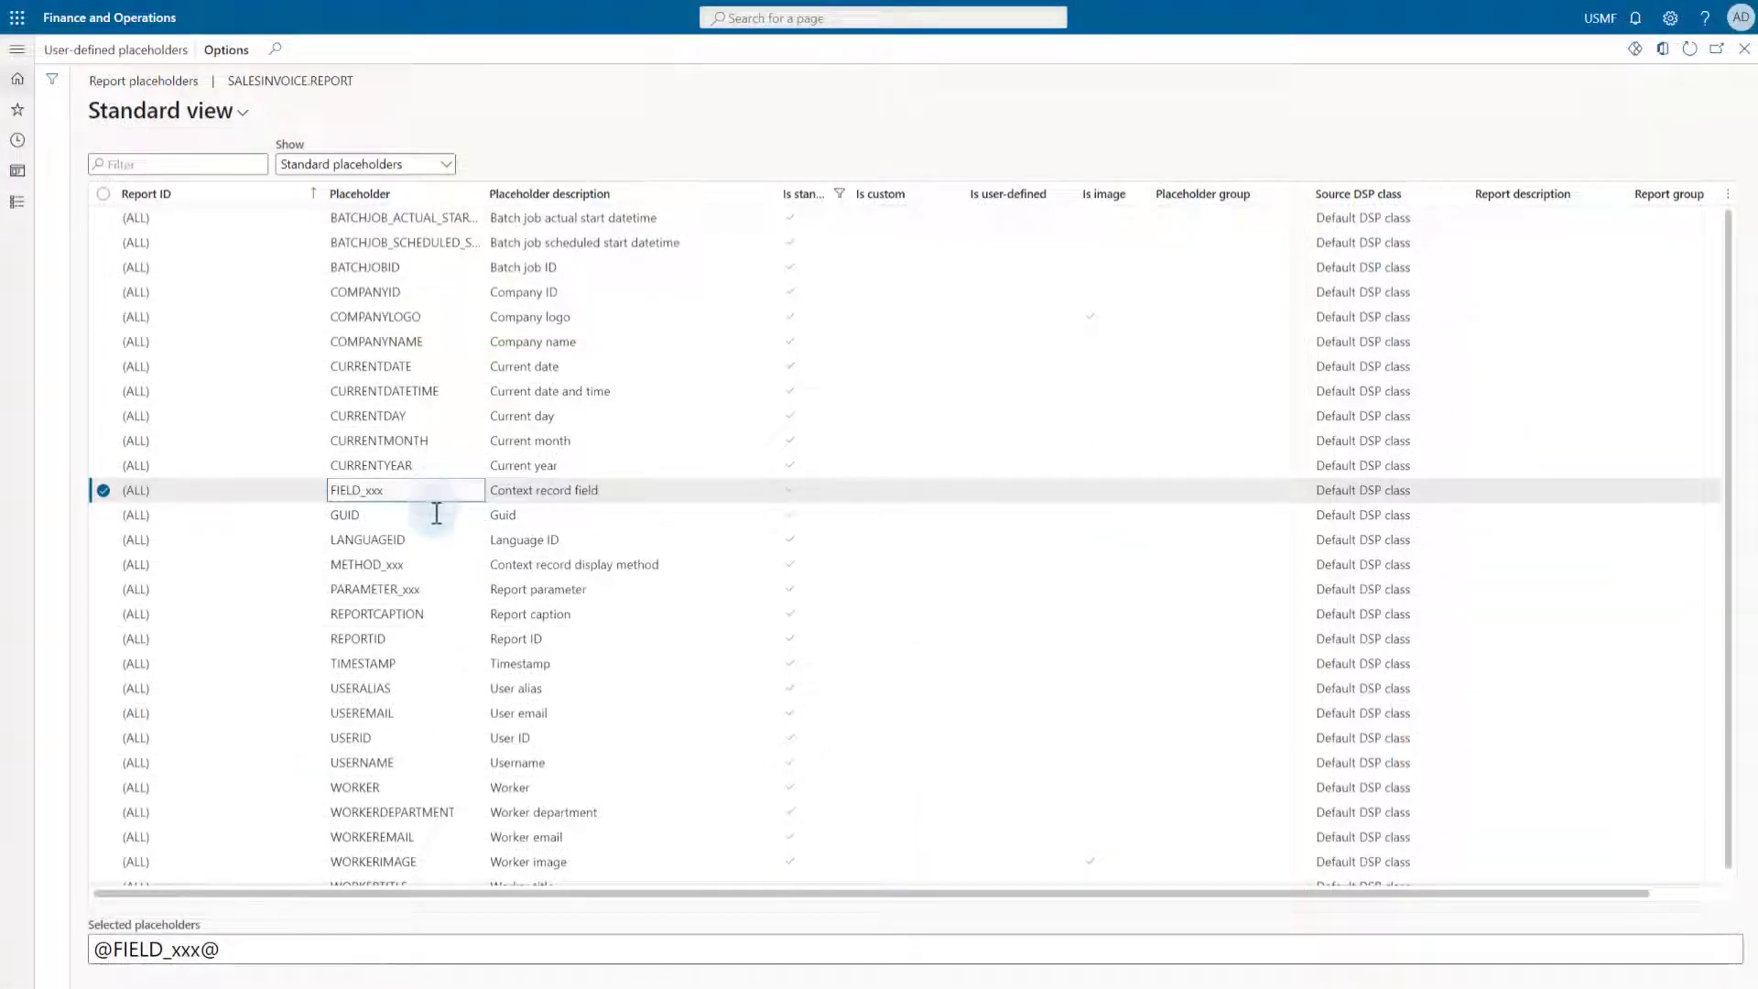
{"action": "left_click", "coordinate": [366, 564]}
{"action": "type", "text": "all sales ord"}
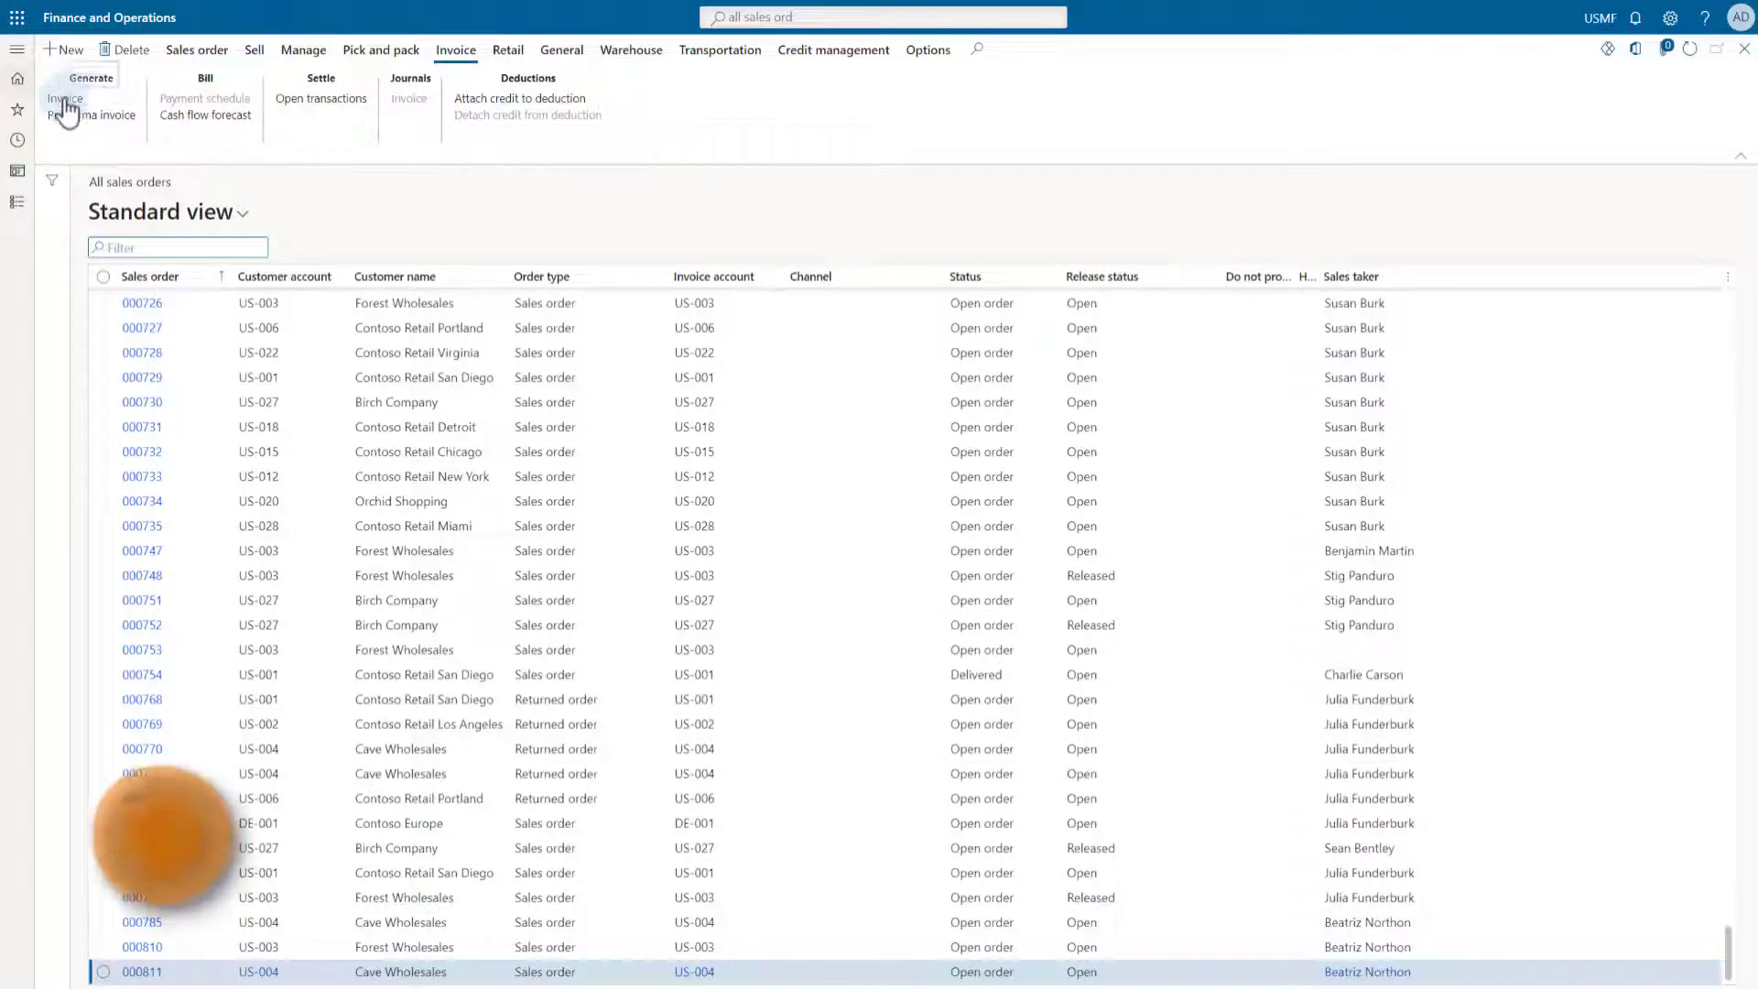
Generate the invoice for the selected sales order, leave the posting form and list the document view options
{"action": "left_click", "coordinate": [64, 98]}
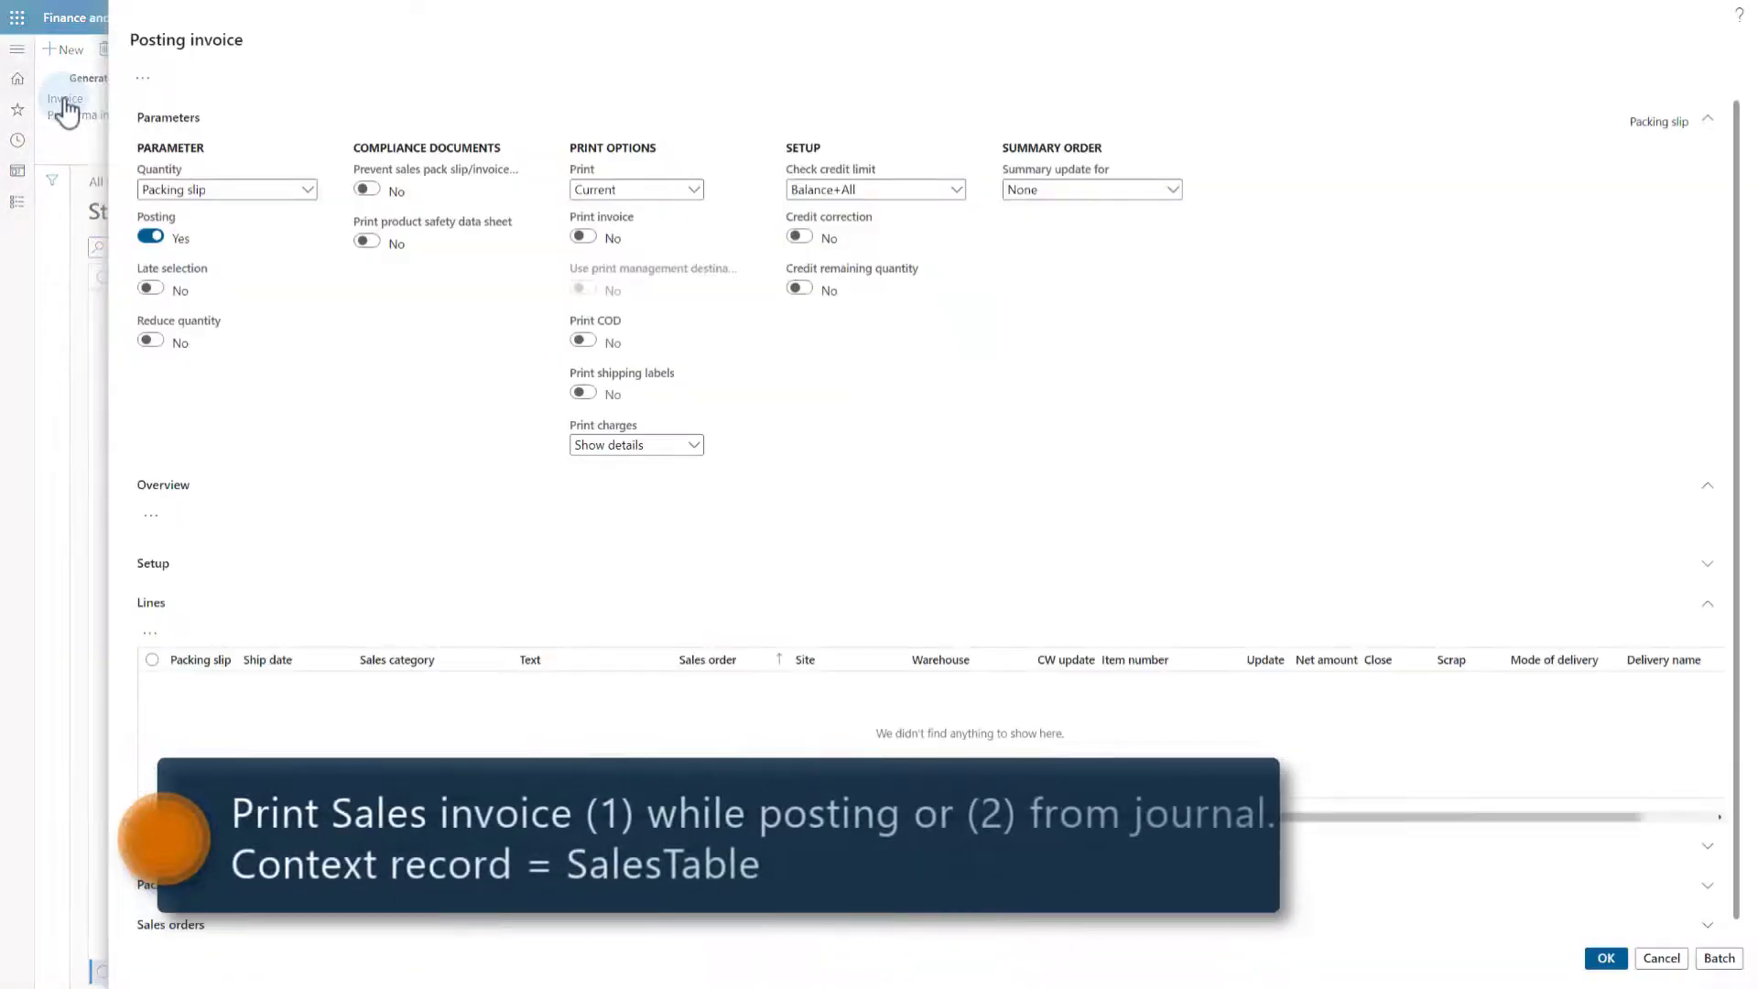
{"action": "left_click", "coordinate": [582, 236]}
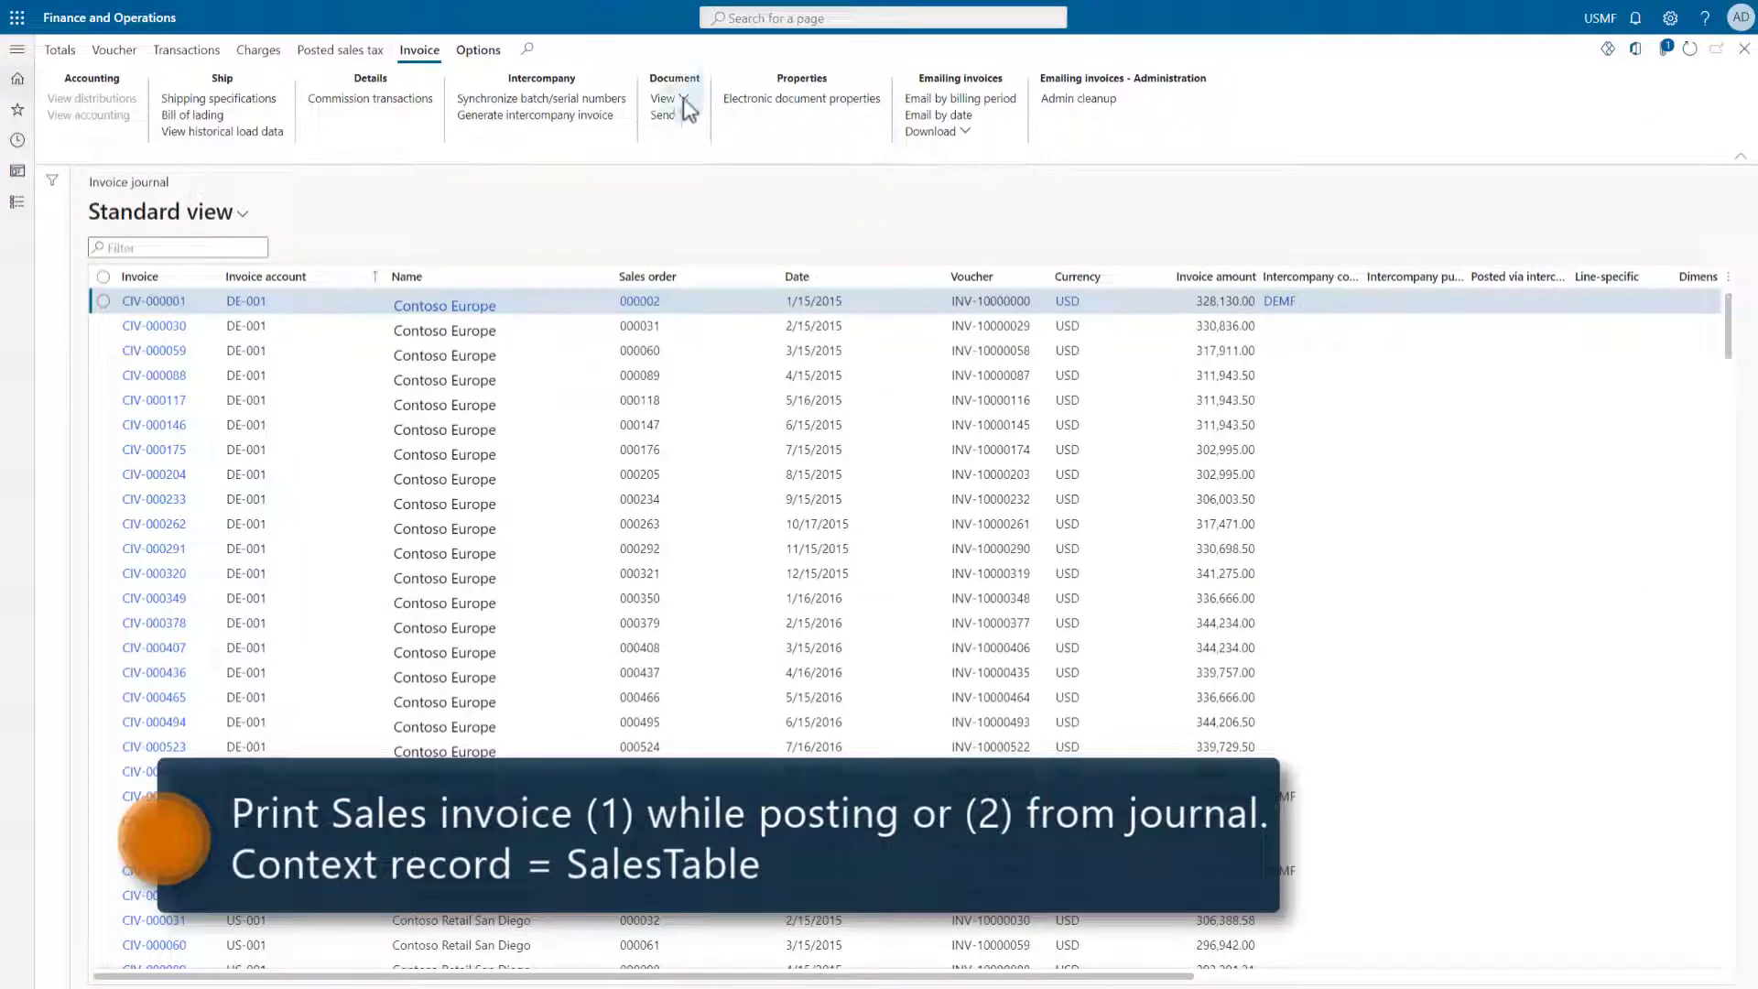
{"action": "left_click", "coordinate": [663, 97]}
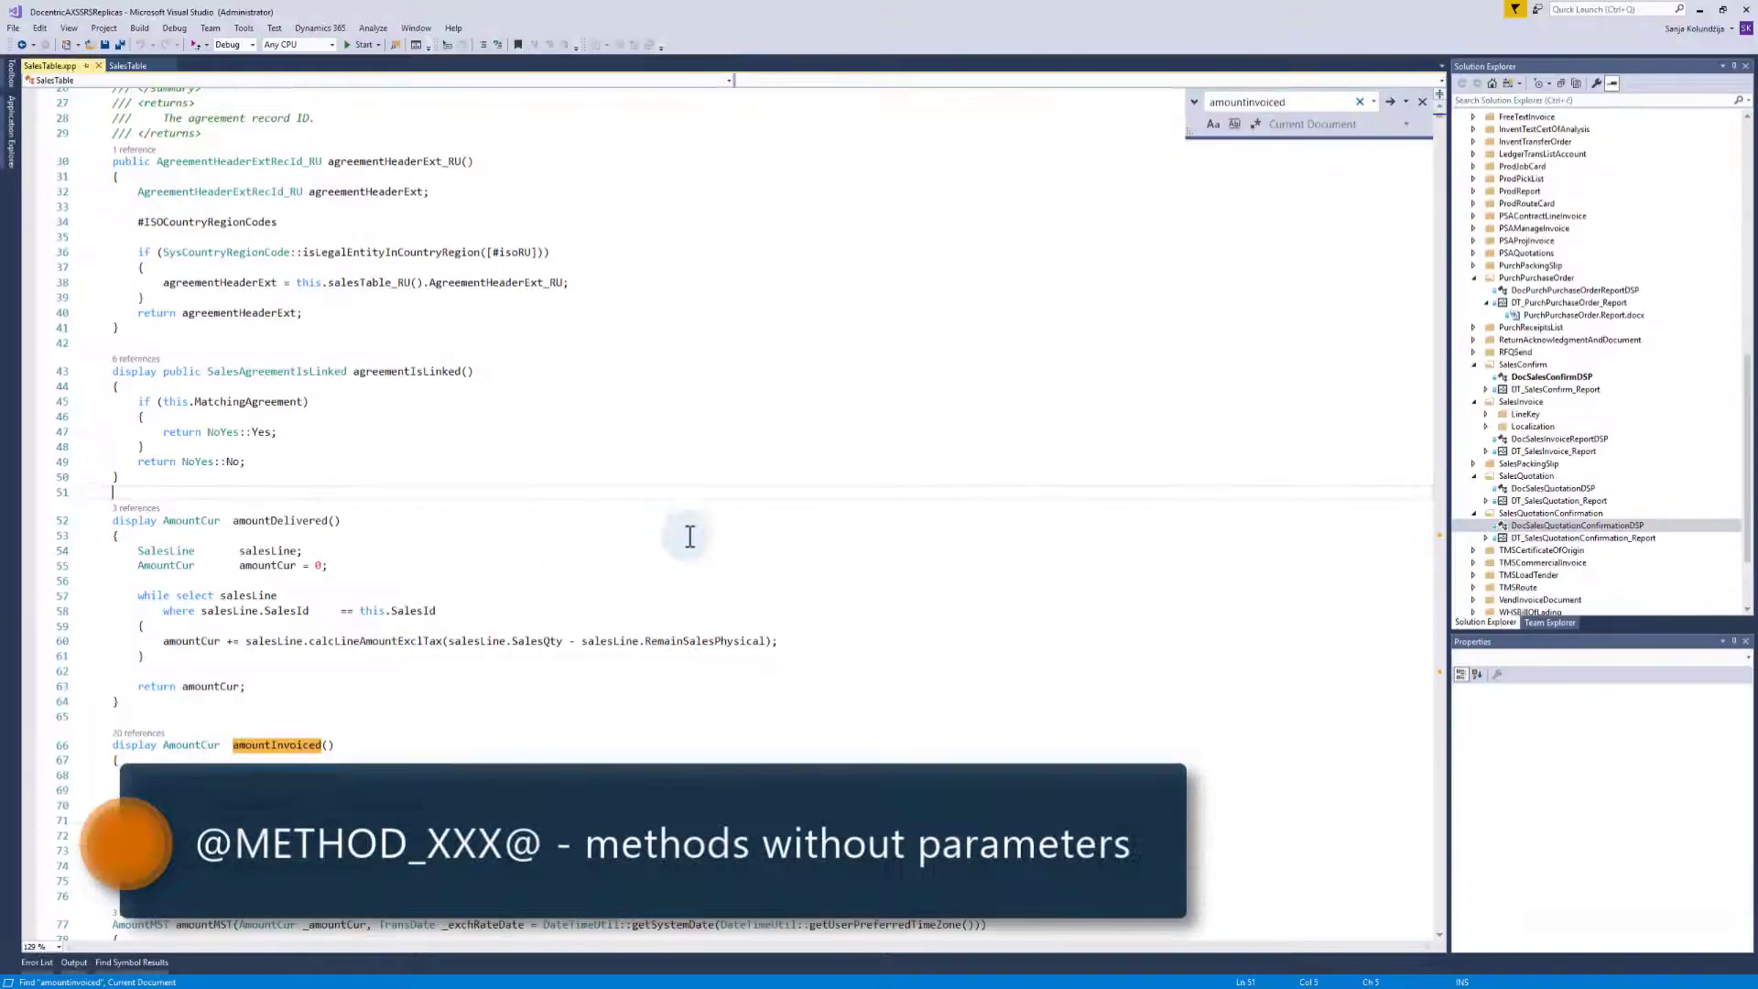
Search the SalesTable code for the customername display method
{"action": "scroll", "scroll_direction": "down", "scroll_amount": 3}
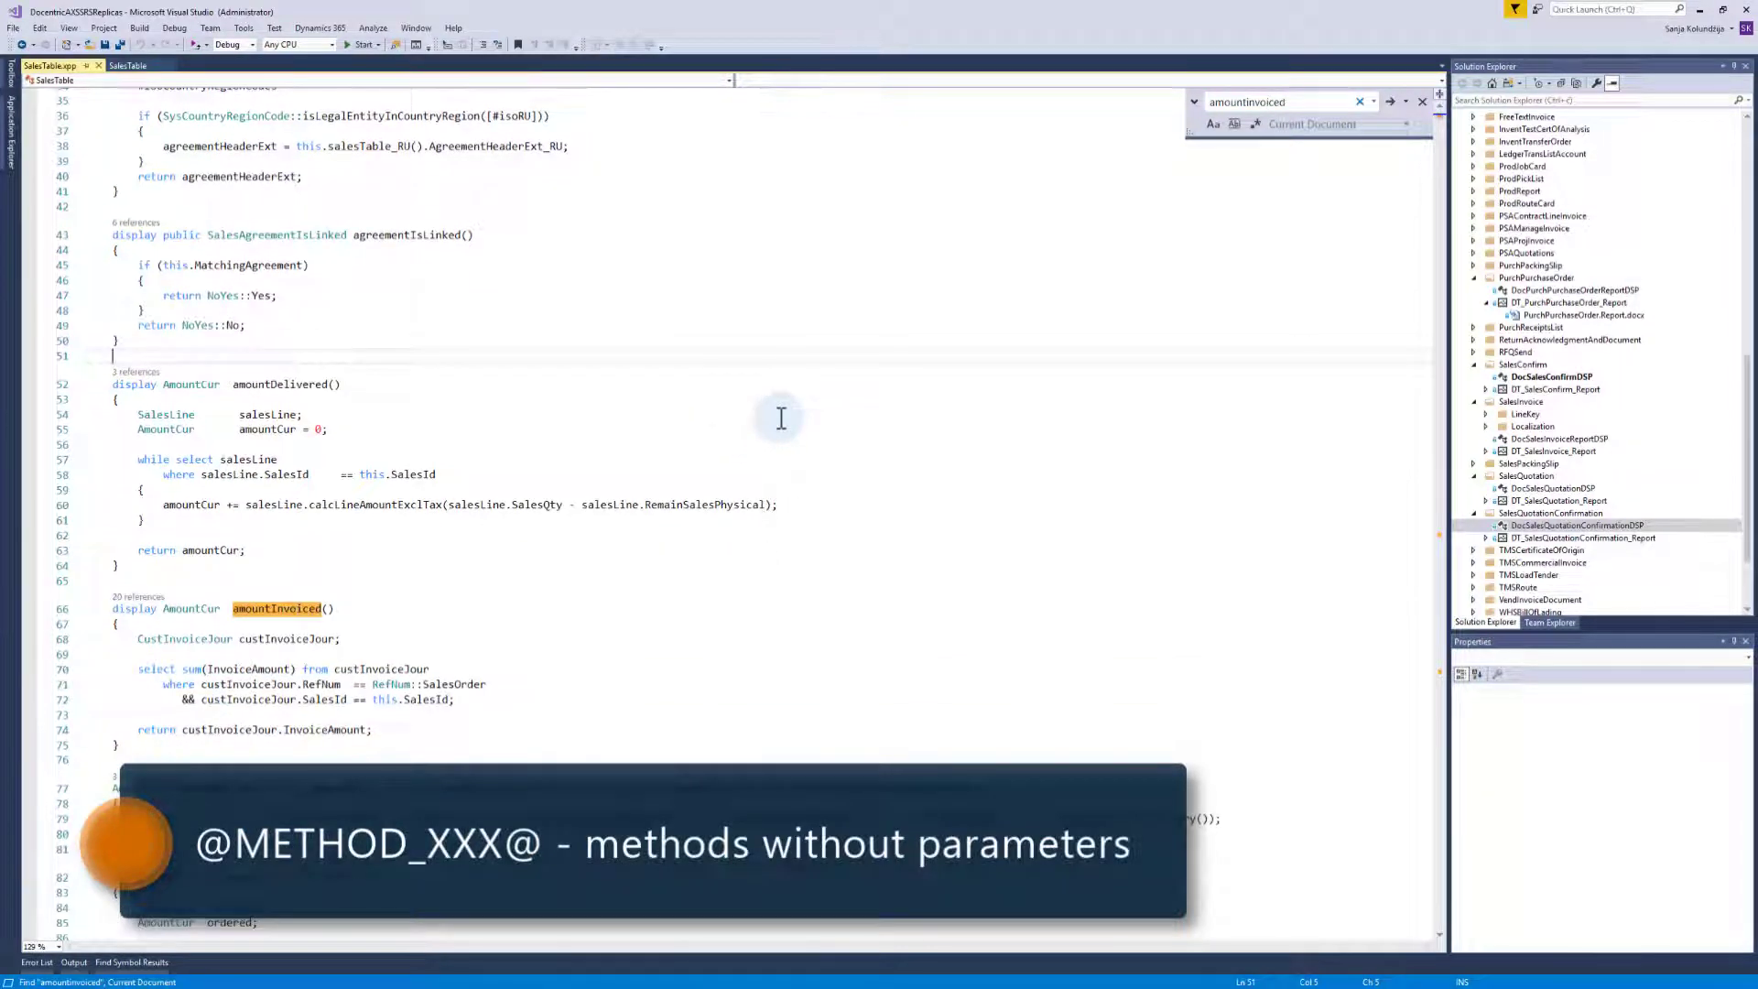
{"action": "type", "text": "customername"}
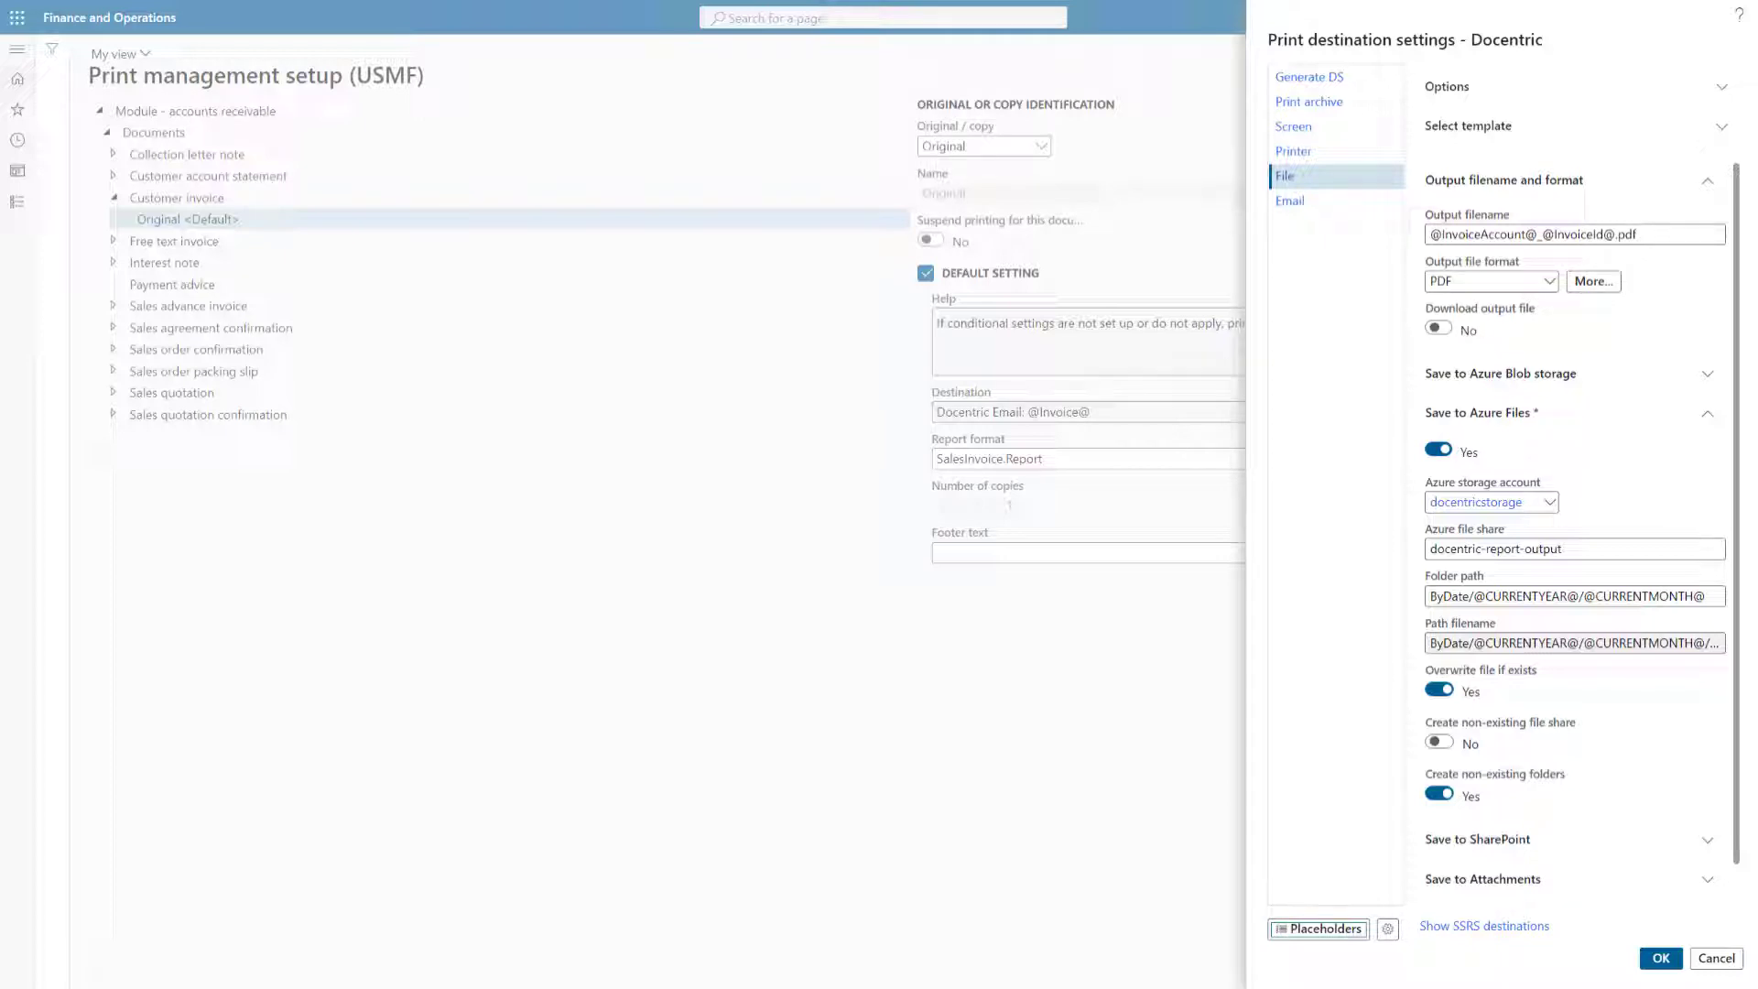
{"action": "mouse_move", "coordinate": [1272, 548]}
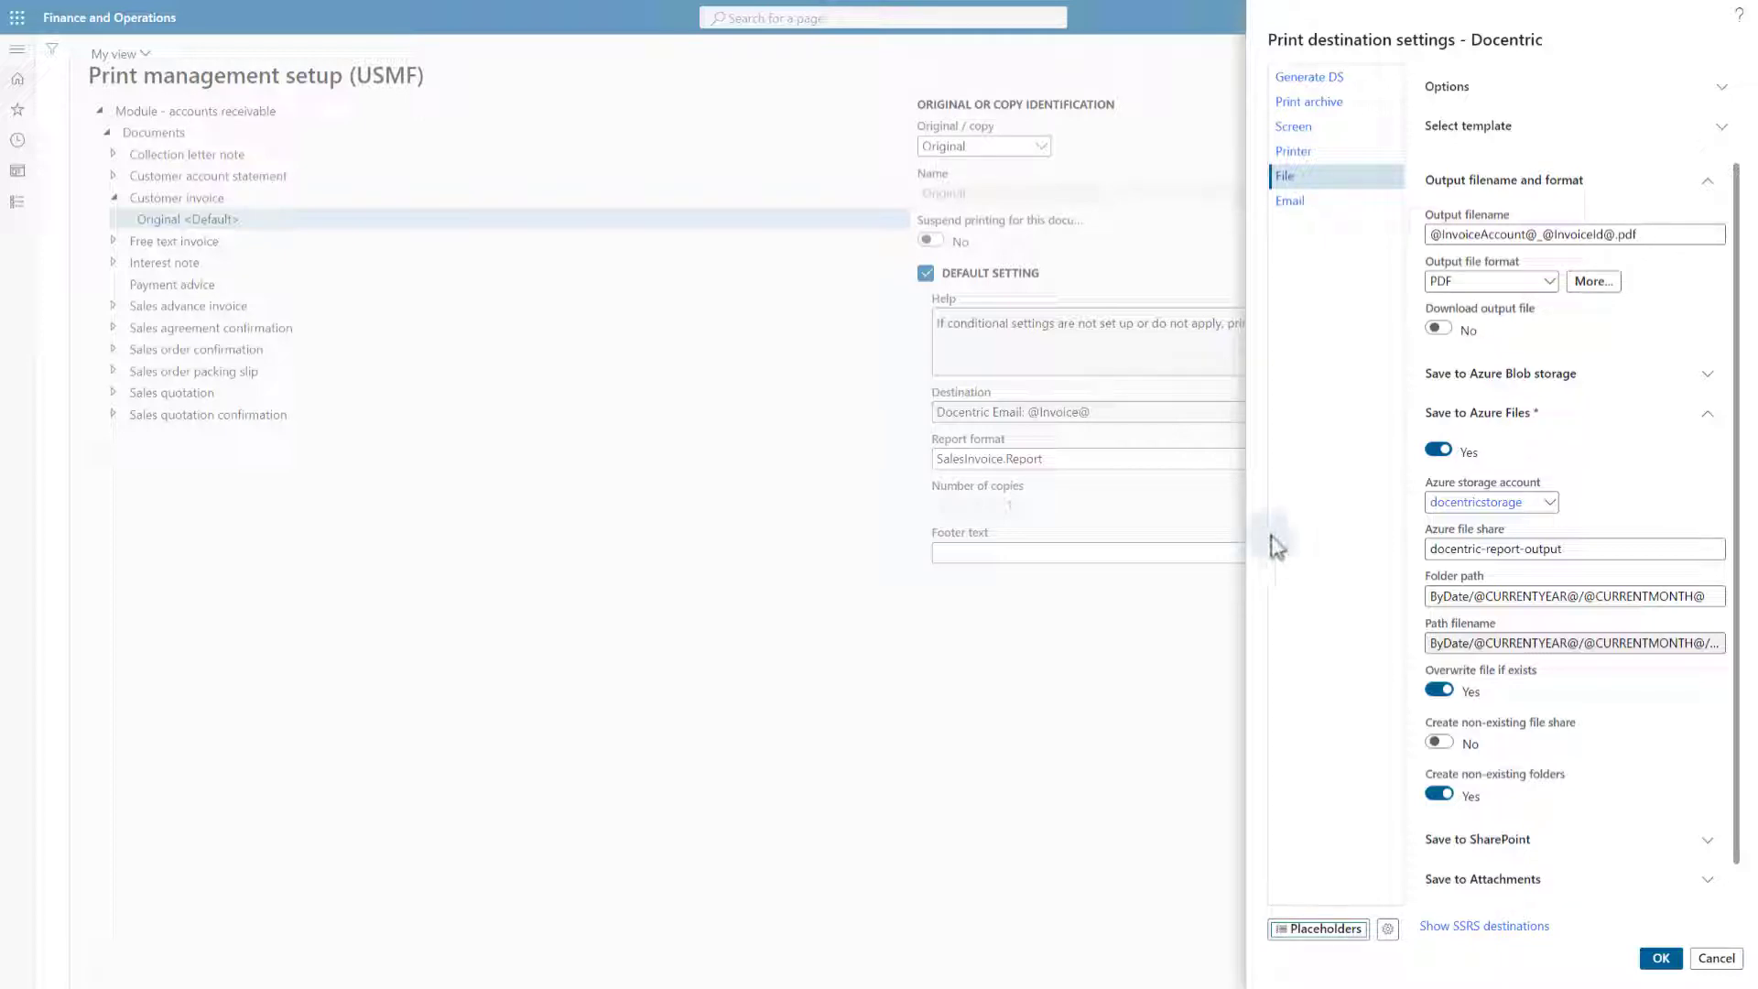
Review the email destination's PARAMETER_DocumentTitle subject and its expanded body settings
{"action": "left_click", "coordinate": [1290, 200]}
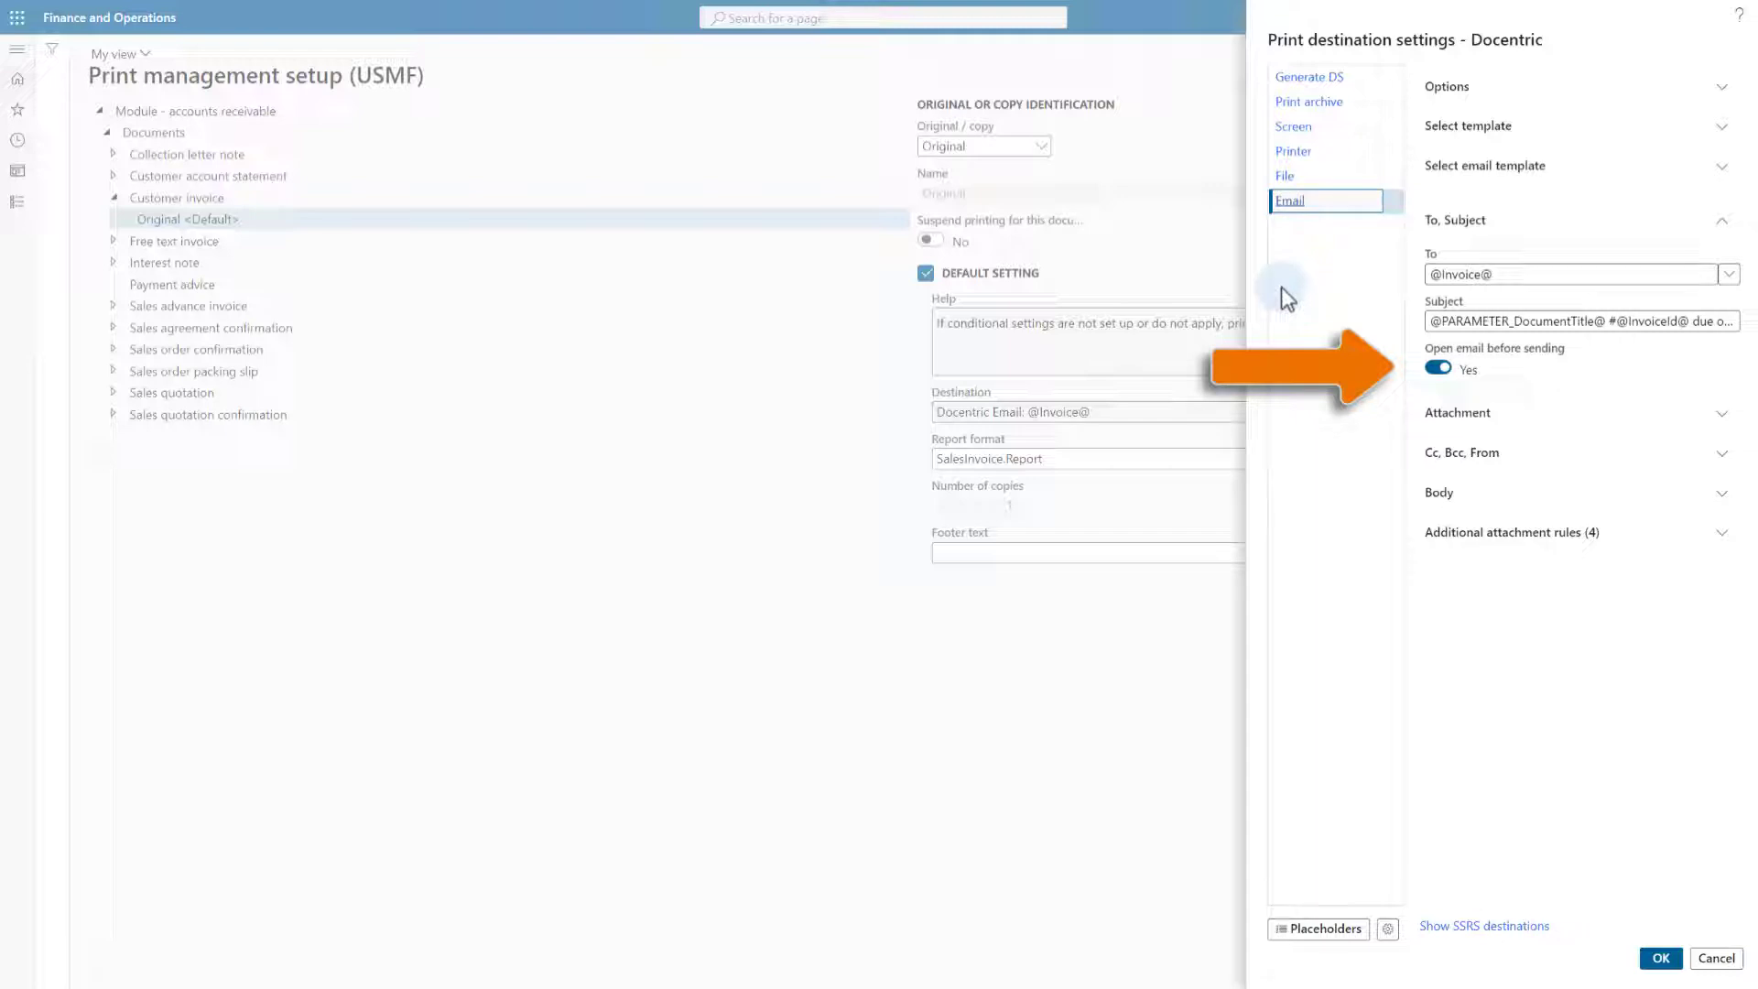
{"action": "left_click", "coordinate": [1439, 492]}
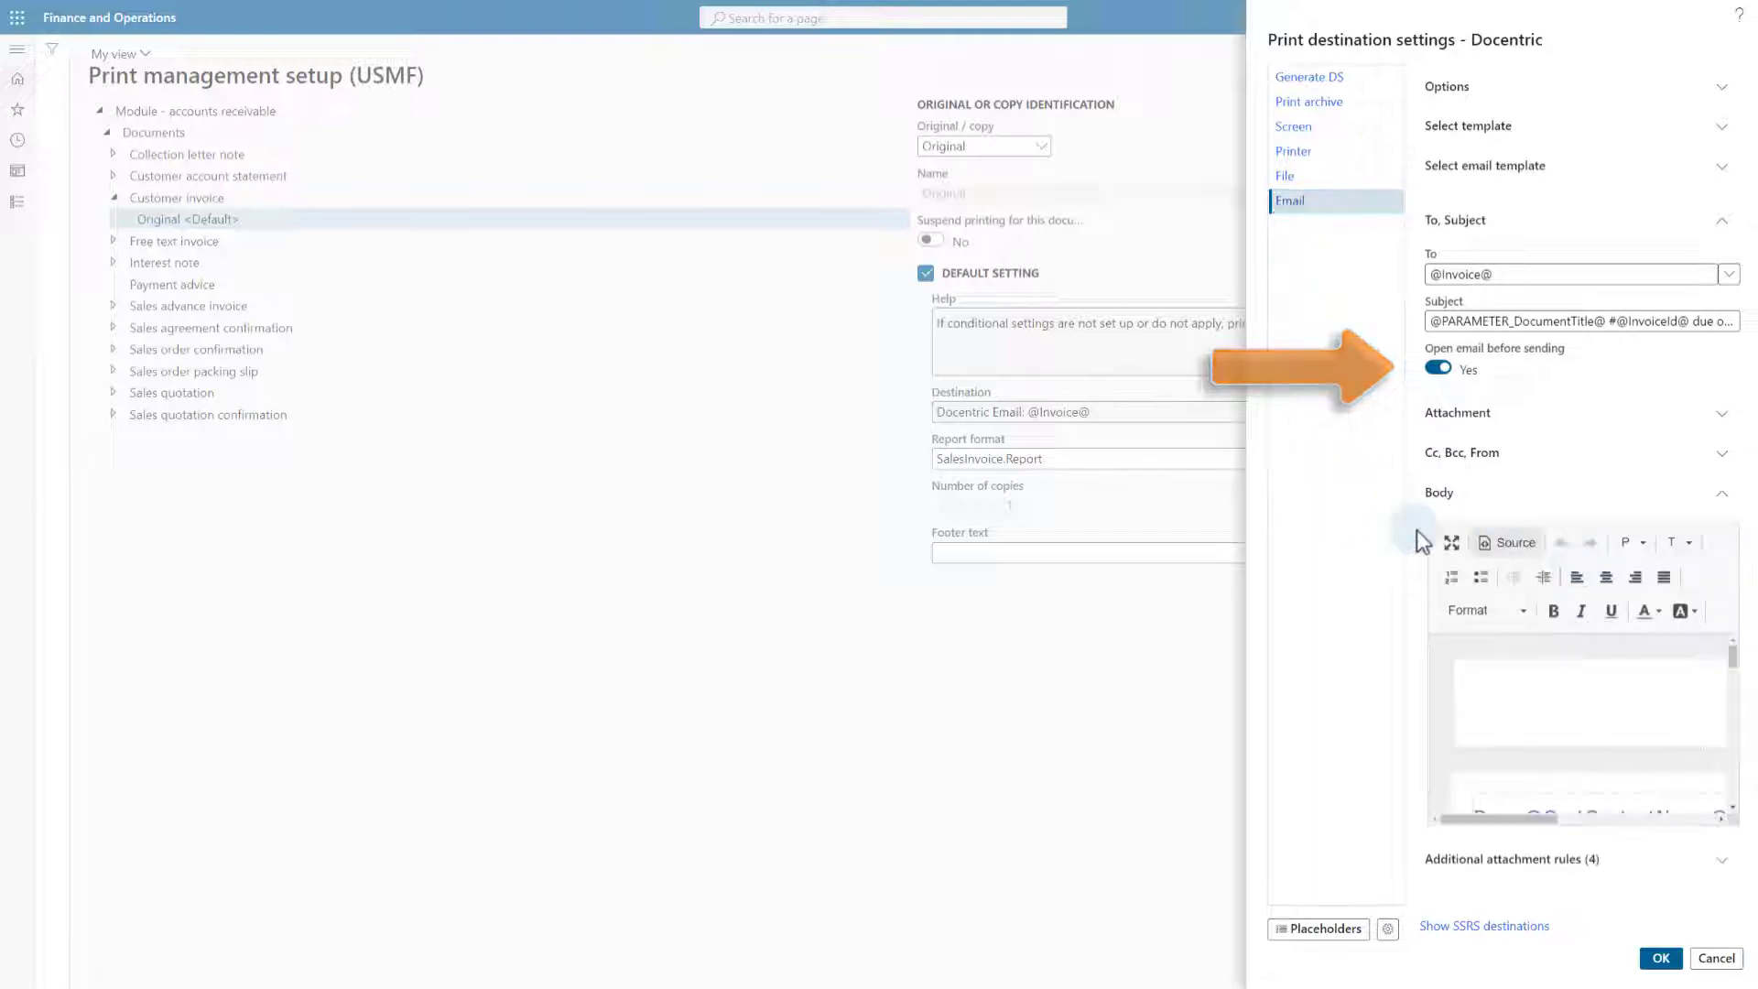
{"action": "left_click", "coordinate": [1450, 542]}
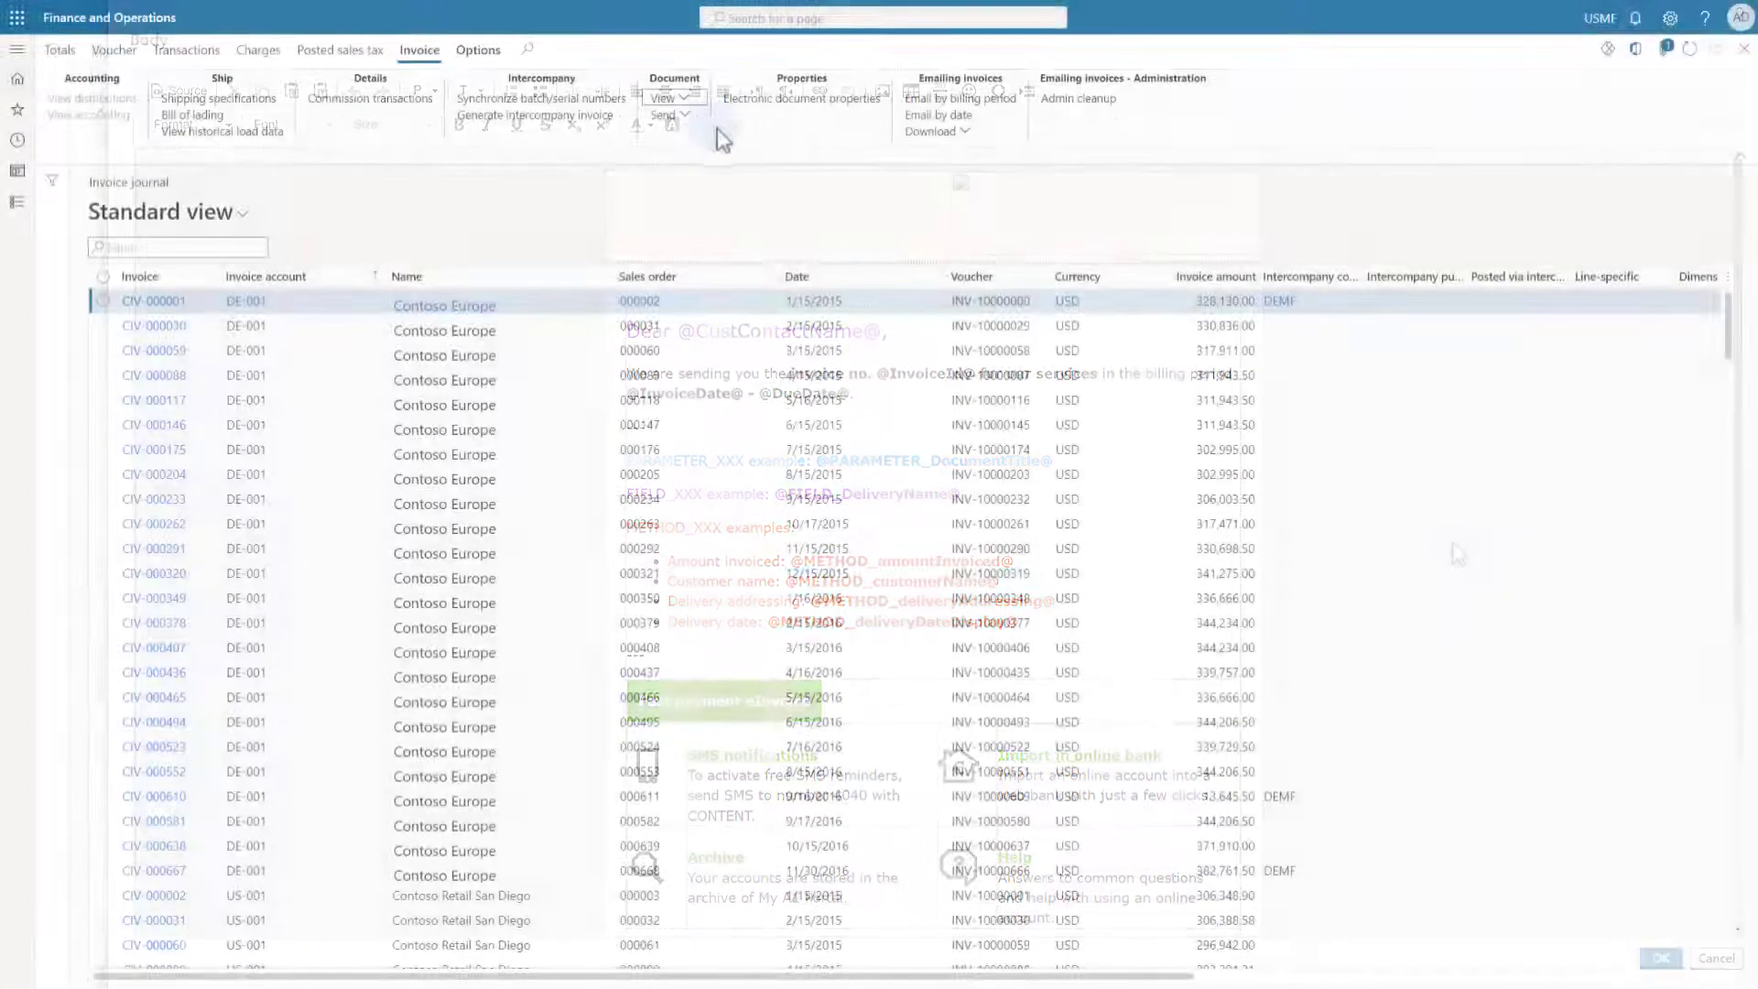
View the first journal invoice using print management settings
{"action": "left_click", "coordinate": [666, 97]}
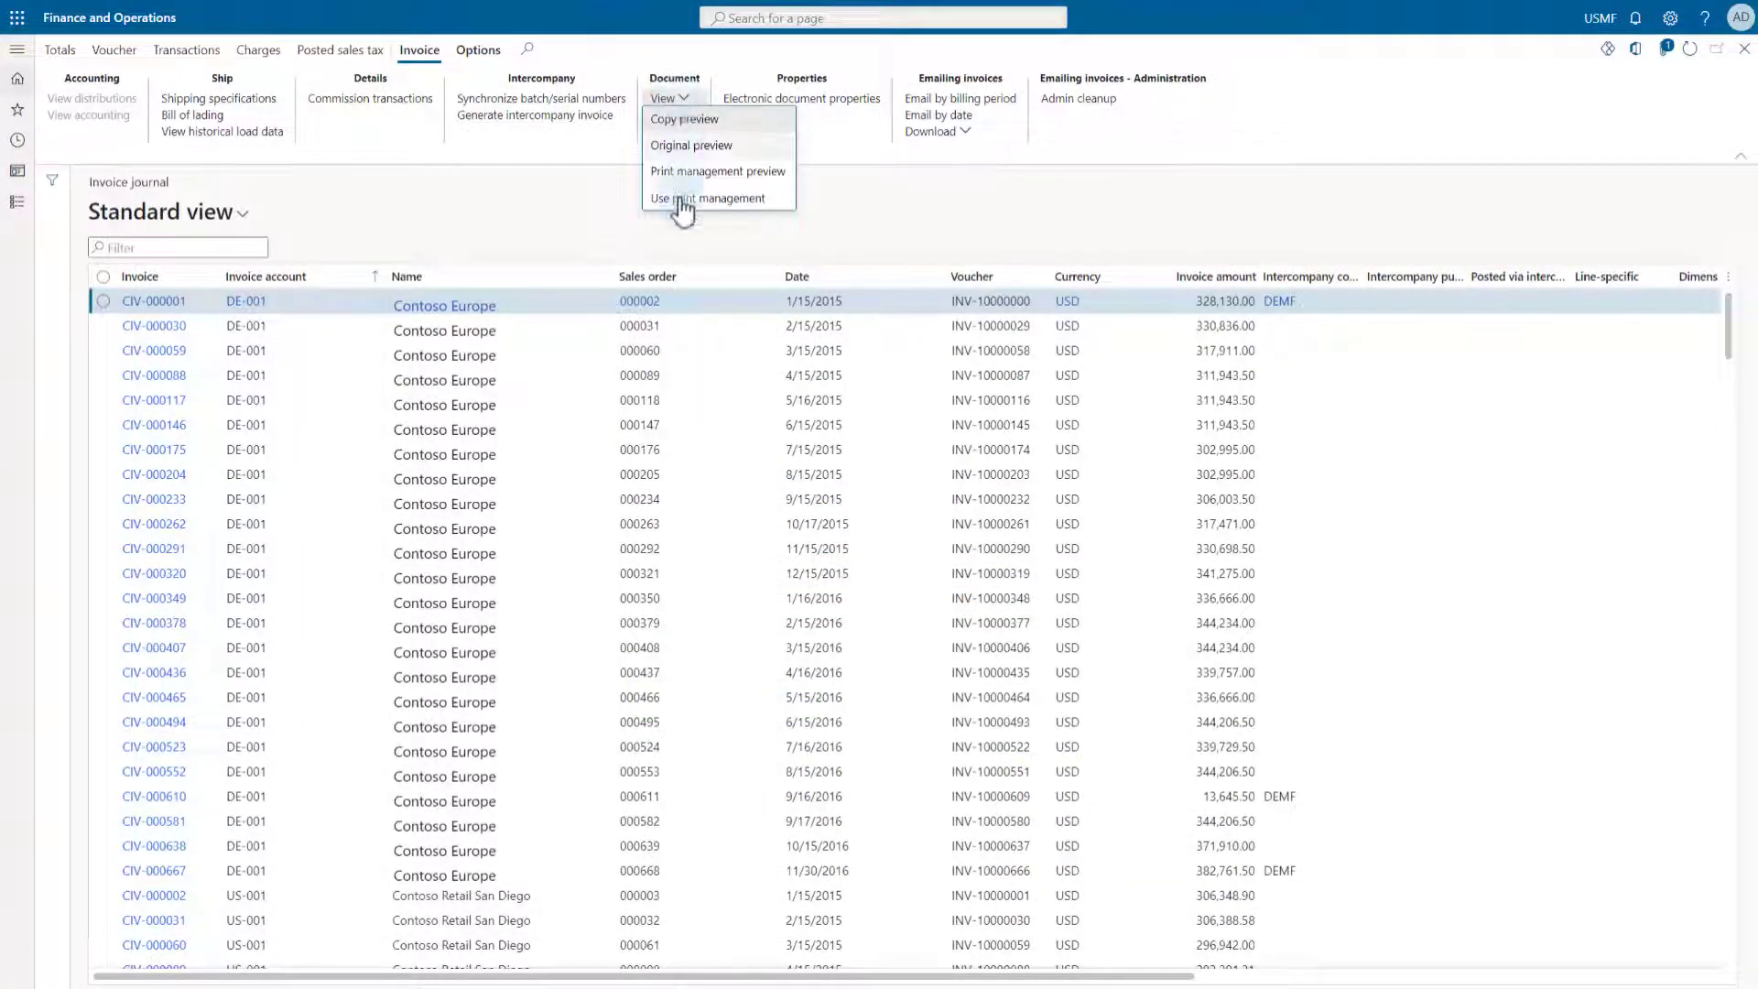
{"action": "left_click", "coordinate": [683, 209]}
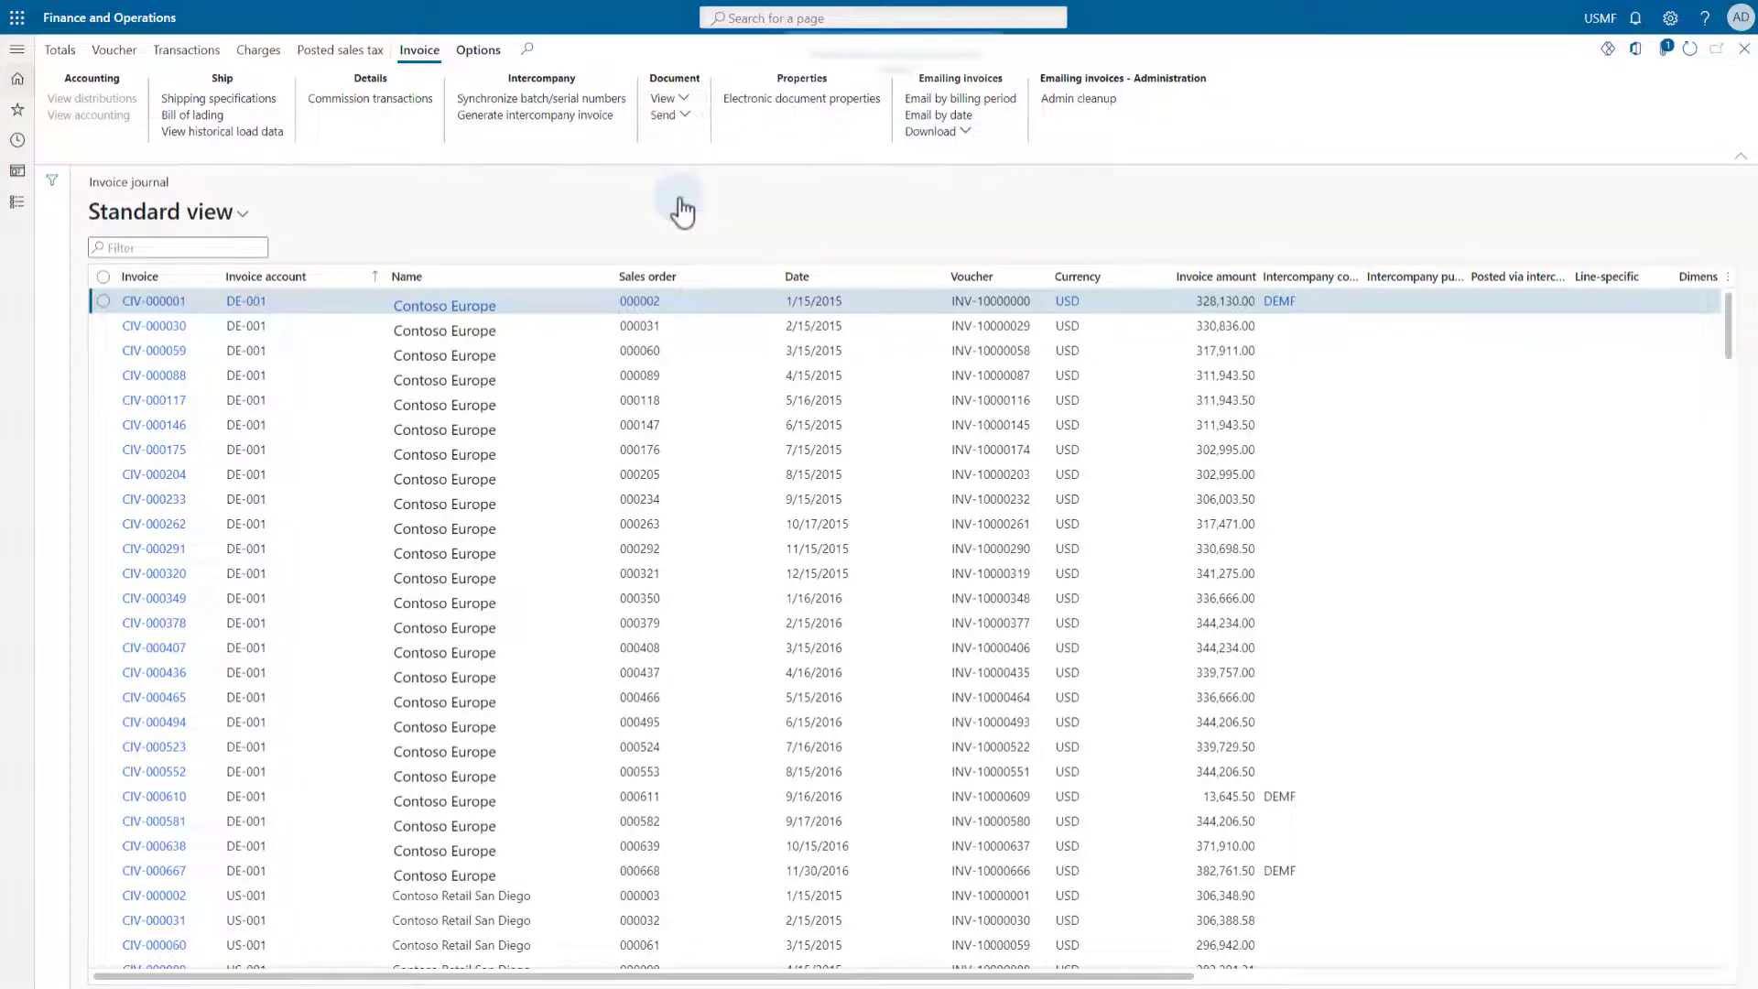